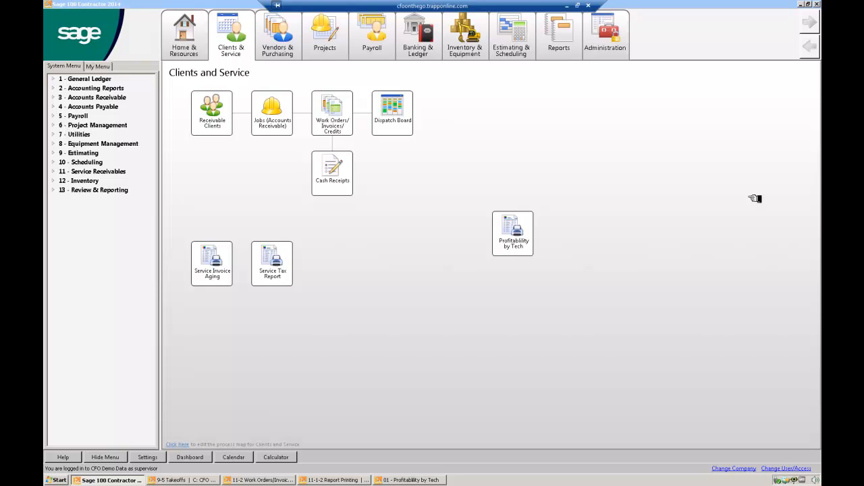
pyautogui.moveTo(424, 101)
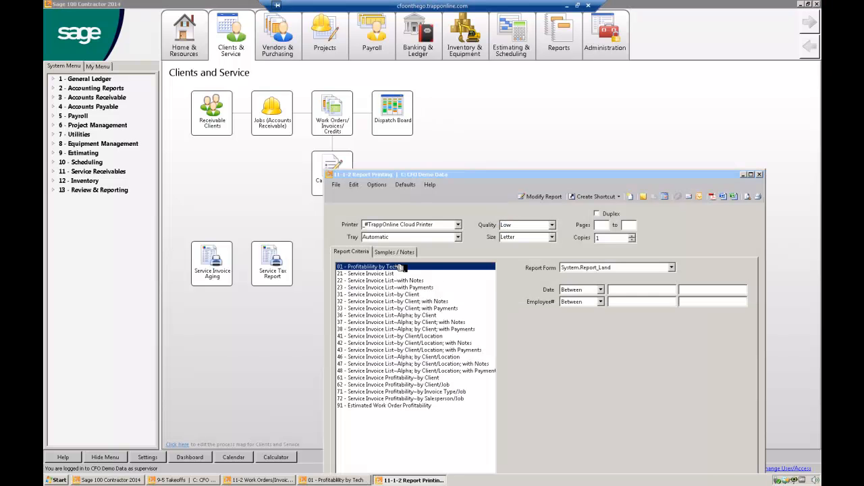
pyautogui.moveTo(736, 213)
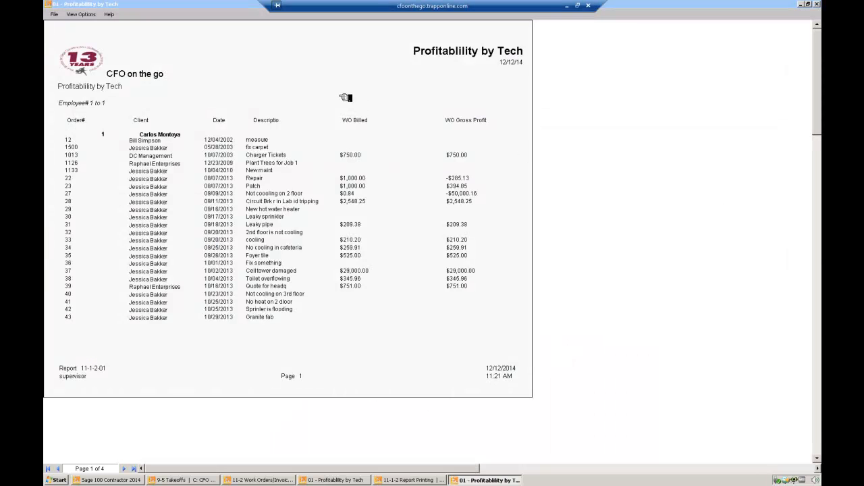
pyautogui.moveTo(475, 68)
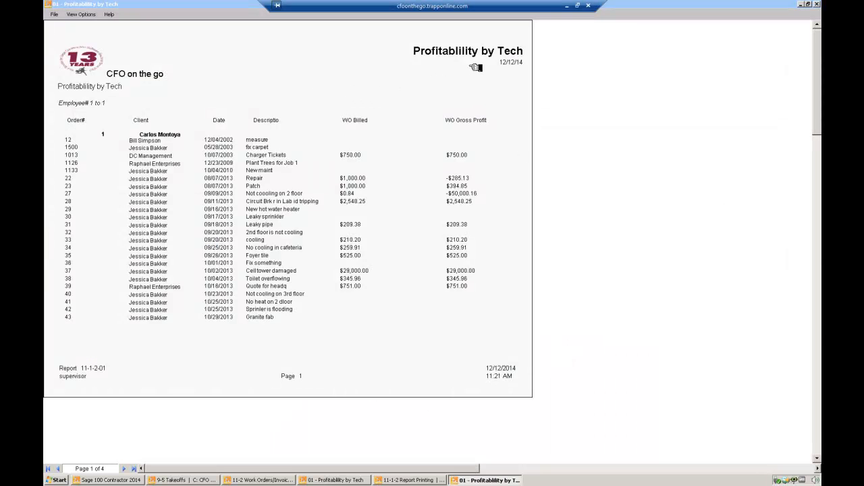
pyautogui.moveTo(308, 53)
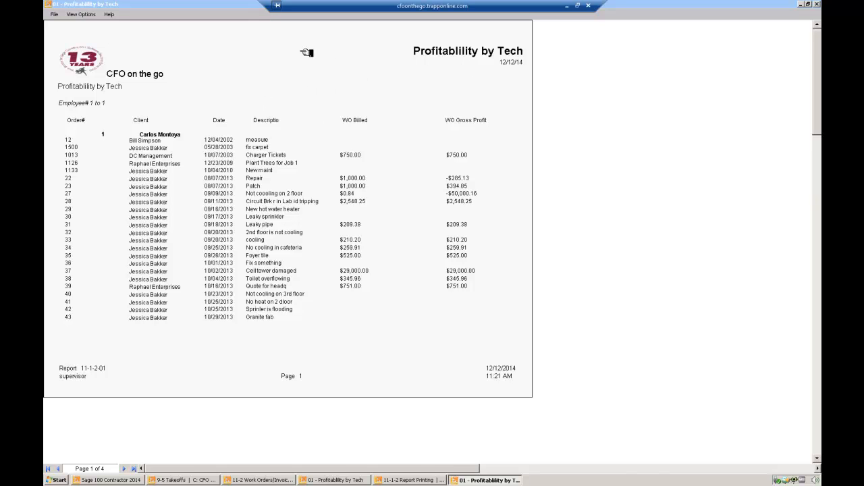
pyautogui.moveTo(253, 96)
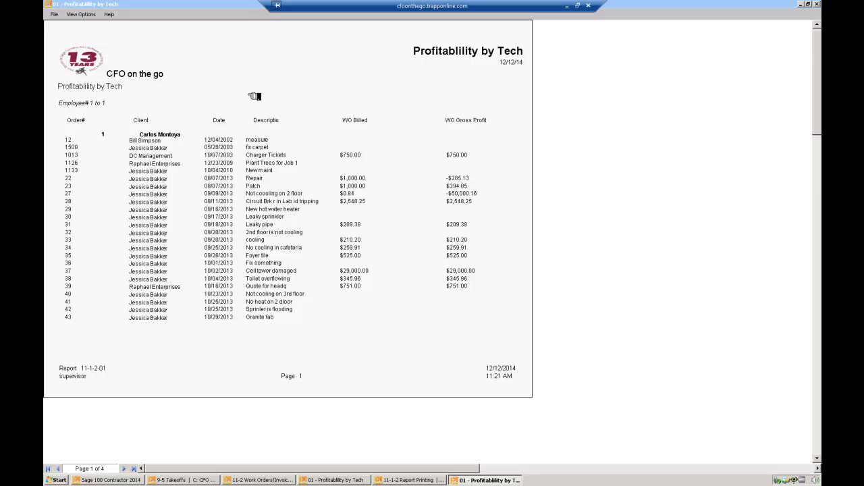
pyautogui.moveTo(192, 148)
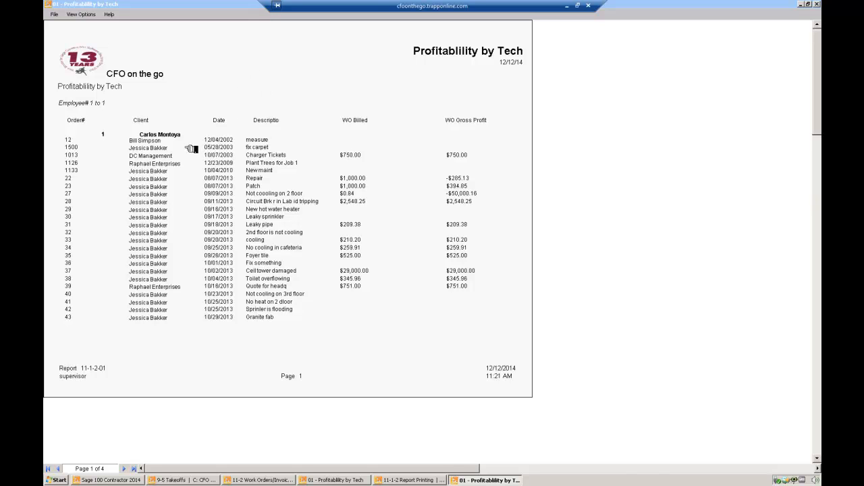
pyautogui.moveTo(213, 262)
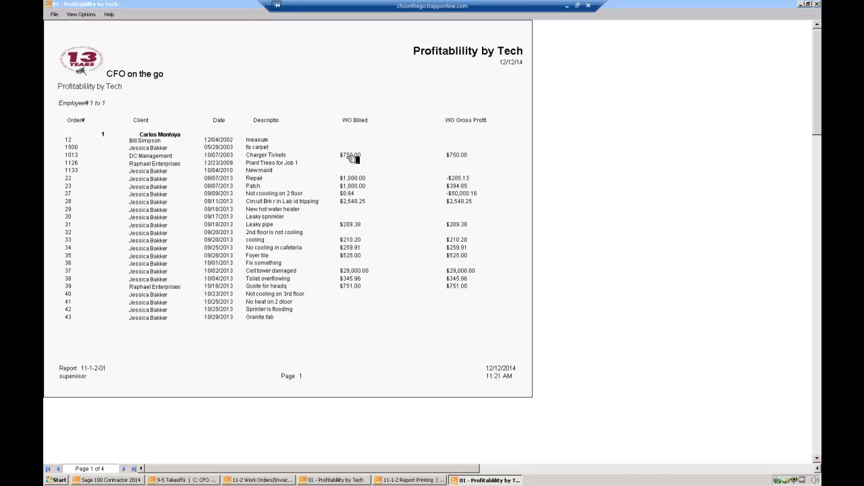
pyautogui.moveTo(462, 155)
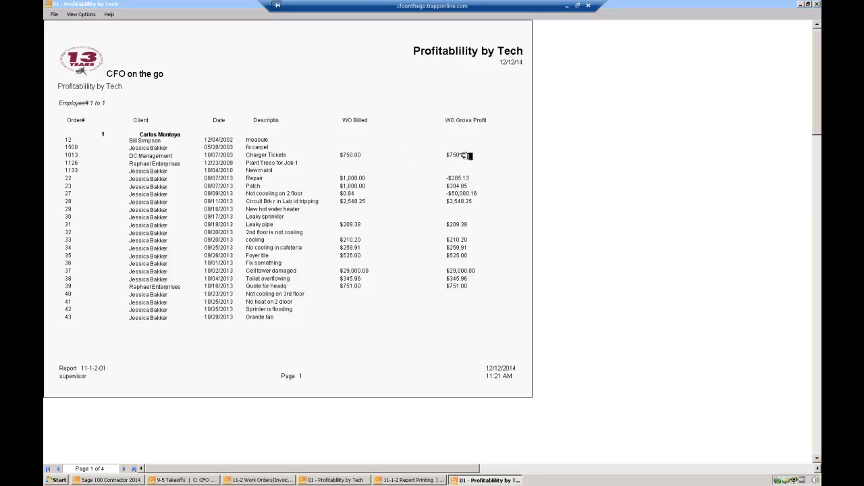
pyautogui.moveTo(138, 468)
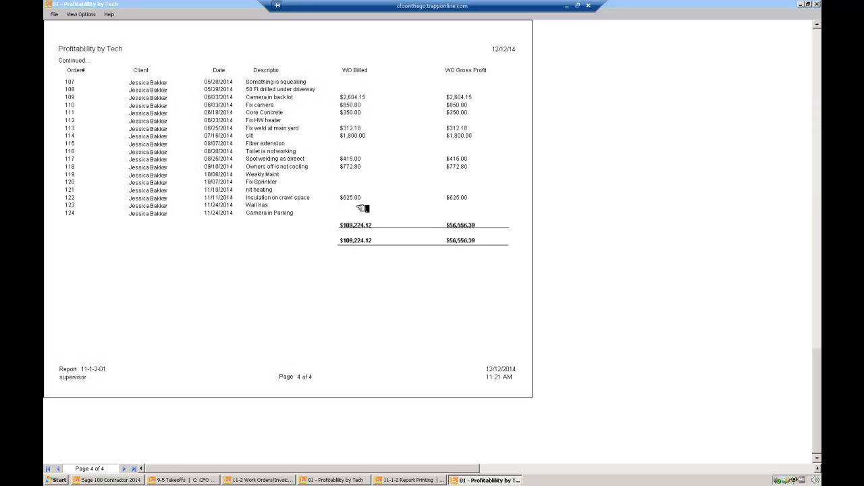
pyautogui.moveTo(373, 238)
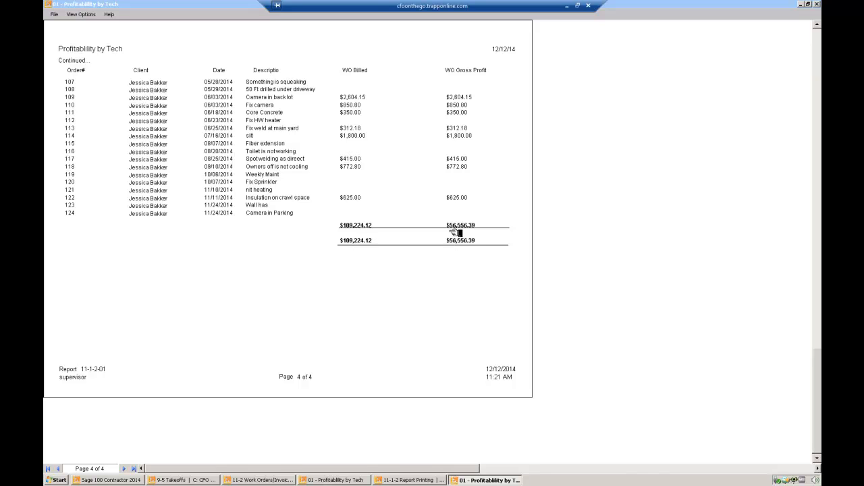
pyautogui.moveTo(454, 235)
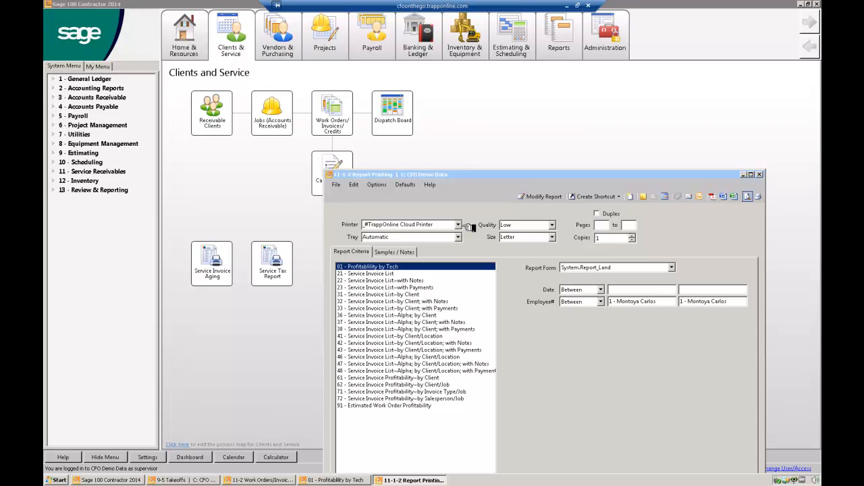
pyautogui.moveTo(701, 238)
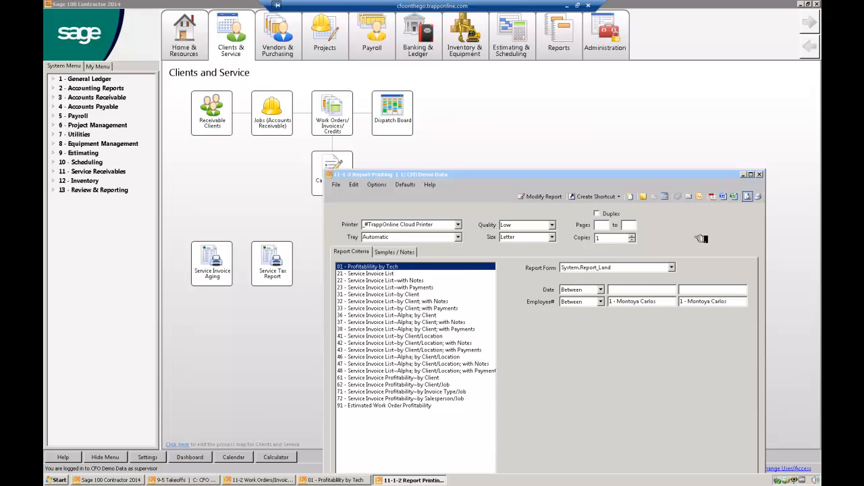
# Close the 11-1-2 Report Printing window, returning to Clients and Service.
pyautogui.click(759, 174)
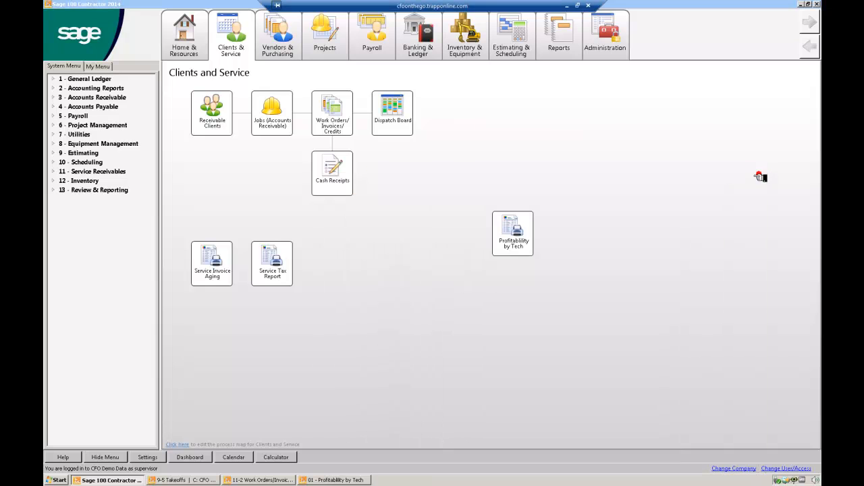
pyautogui.moveTo(263, 129)
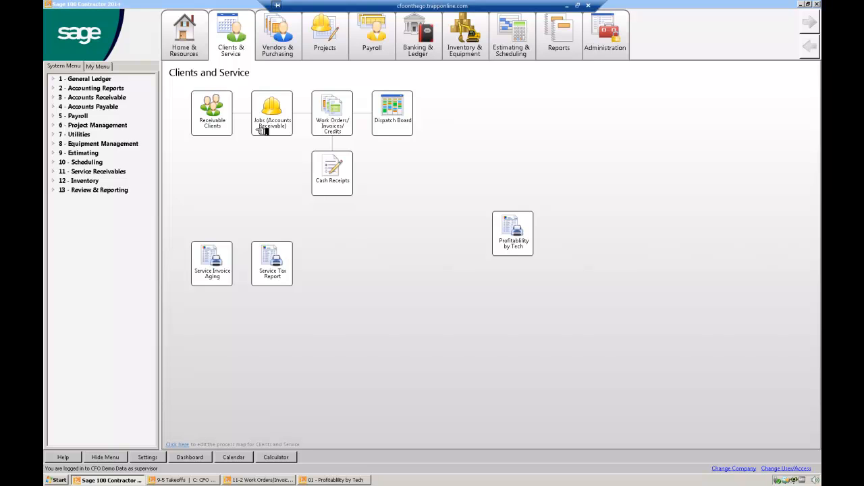
pyautogui.moveTo(349, 118)
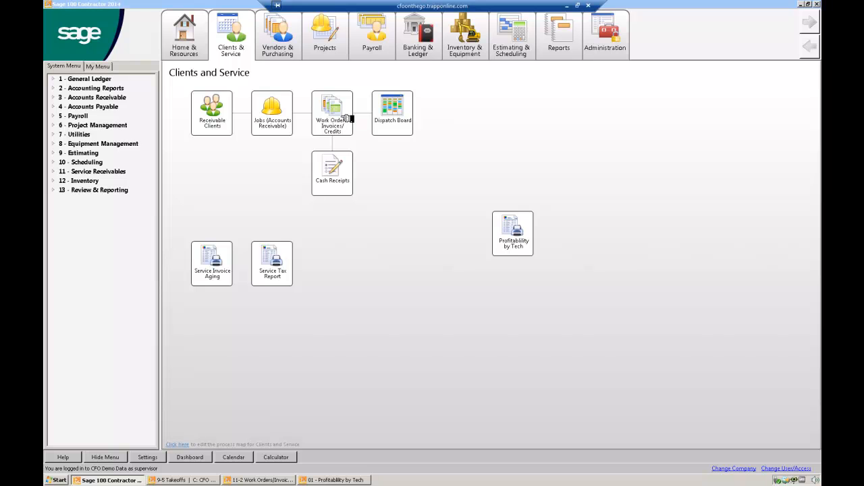
# Create work order 125 for client 1, description 'Fix something', type 1 - Service, acknowledging the balance reminder.
pyautogui.doubleClick(333, 111)
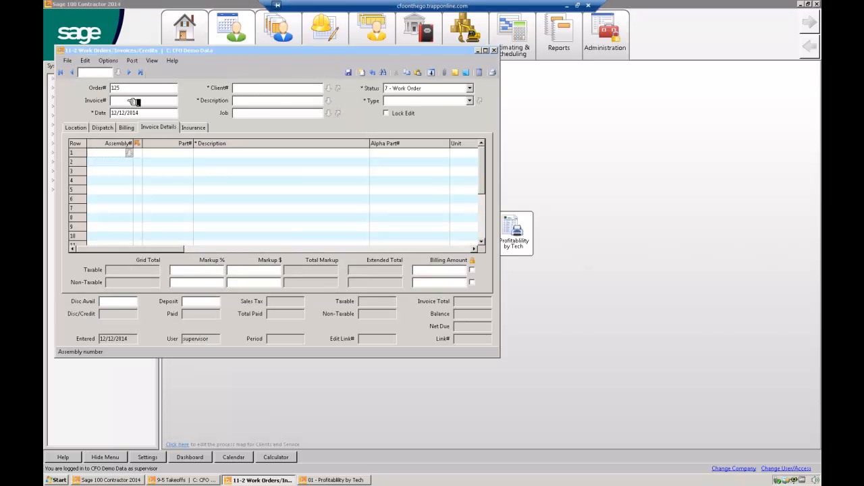
pyautogui.click(142, 100)
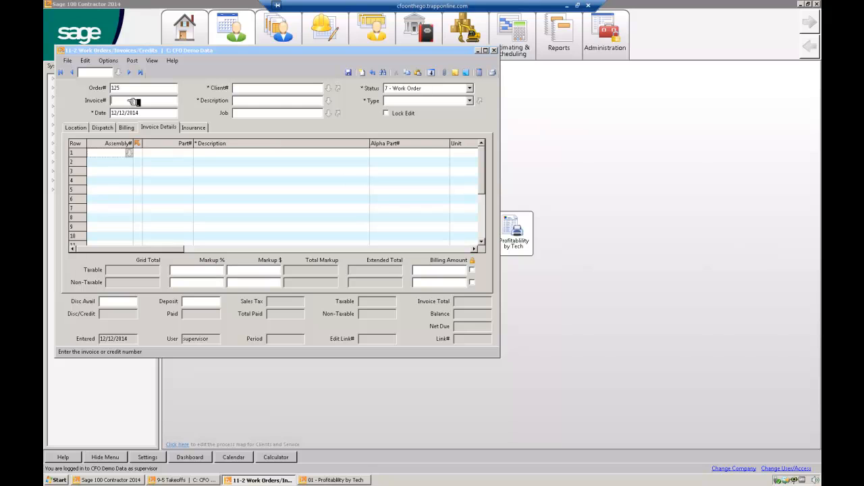
pyautogui.click(277, 88)
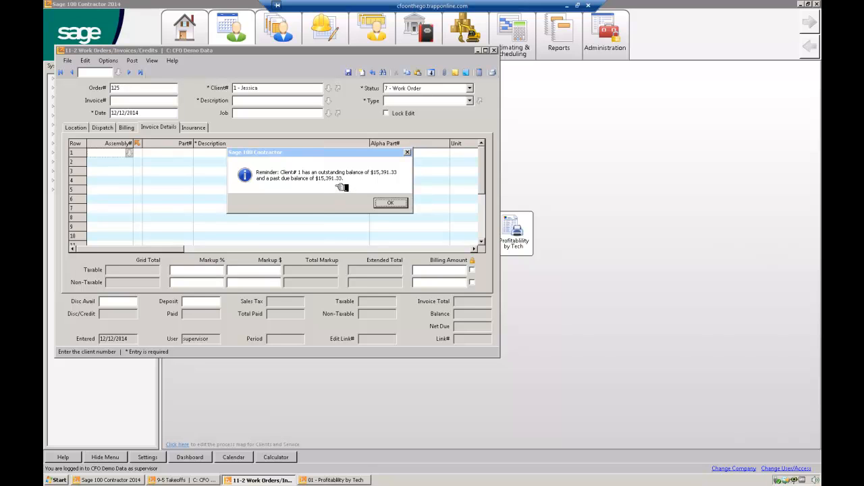
pyautogui.moveTo(319, 189)
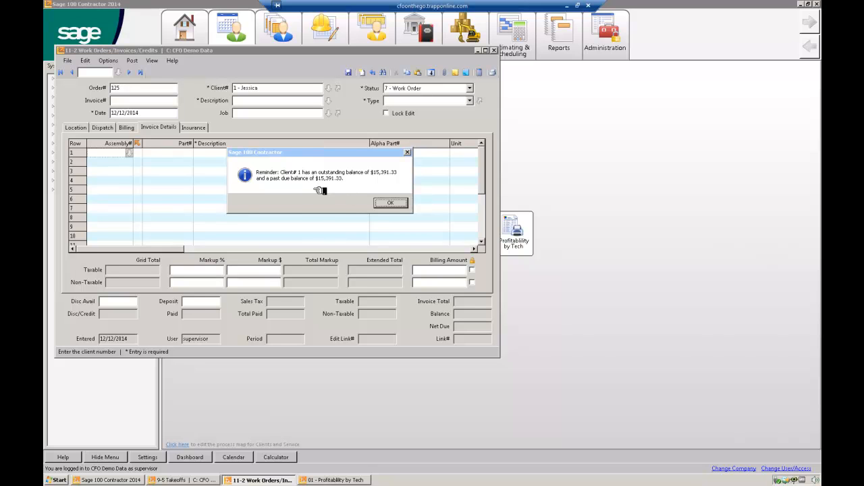
pyautogui.click(390, 203)
pyautogui.write('G')
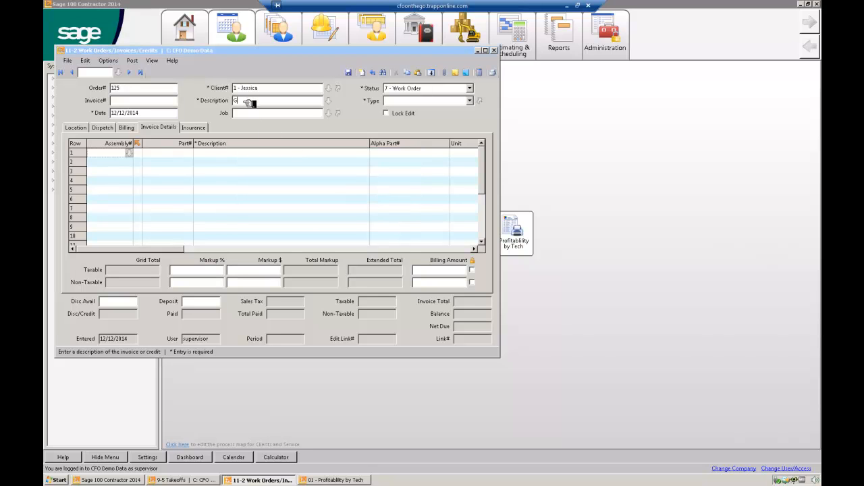
pyautogui.write('Fix something')
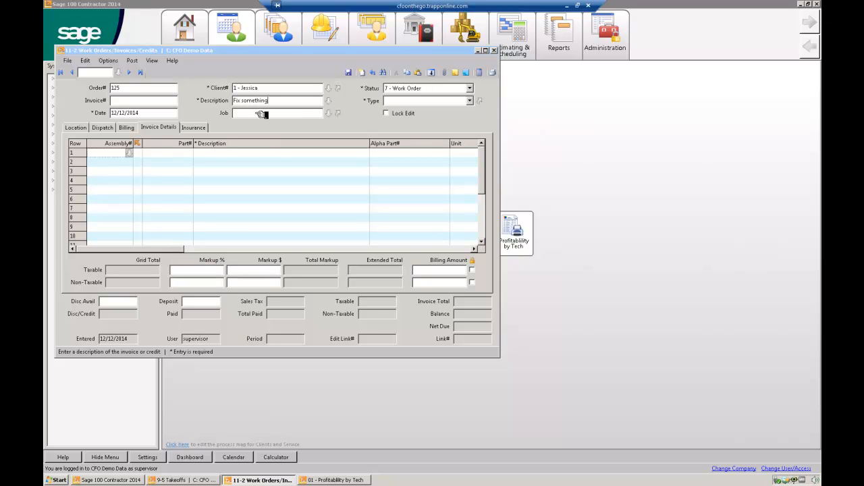
pyautogui.click(426, 100)
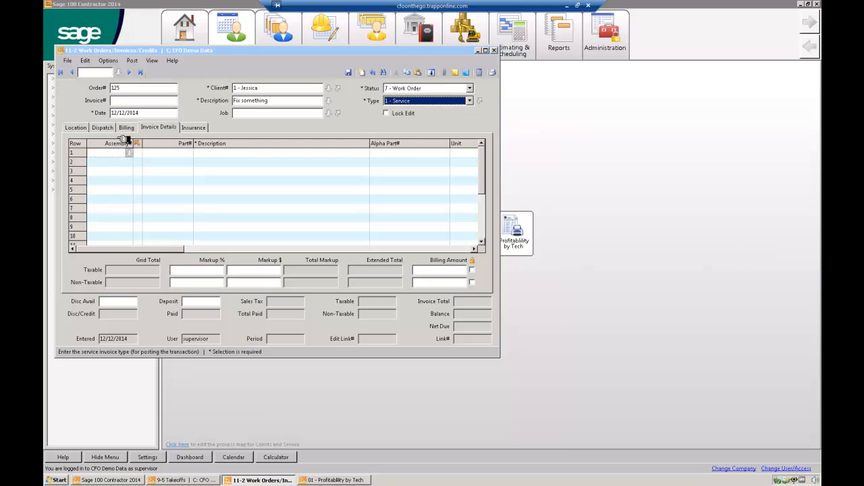
pyautogui.click(102, 127)
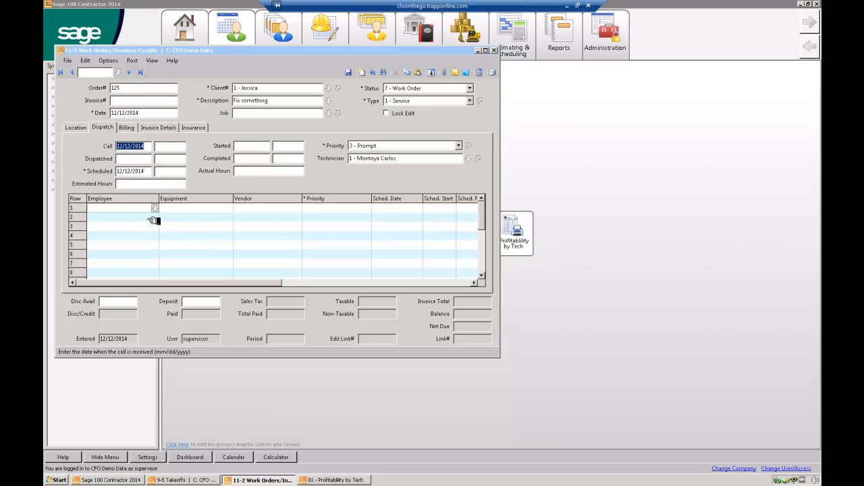
pyautogui.click(154, 207)
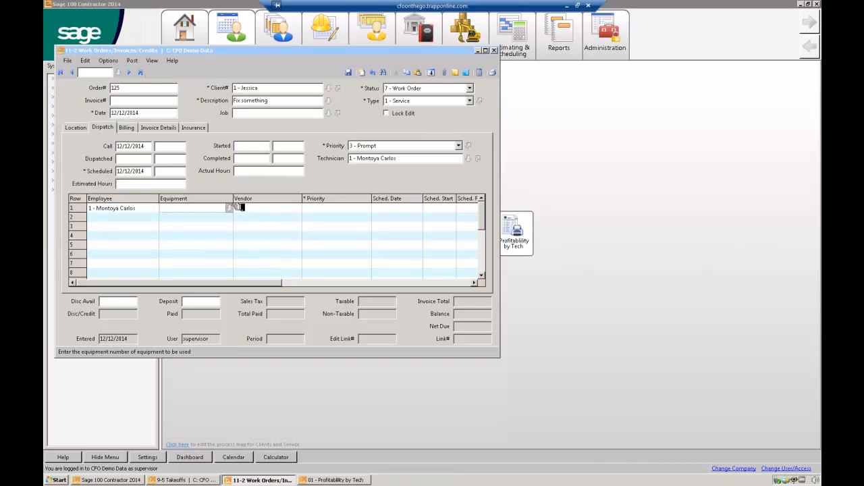
pyautogui.click(267, 208)
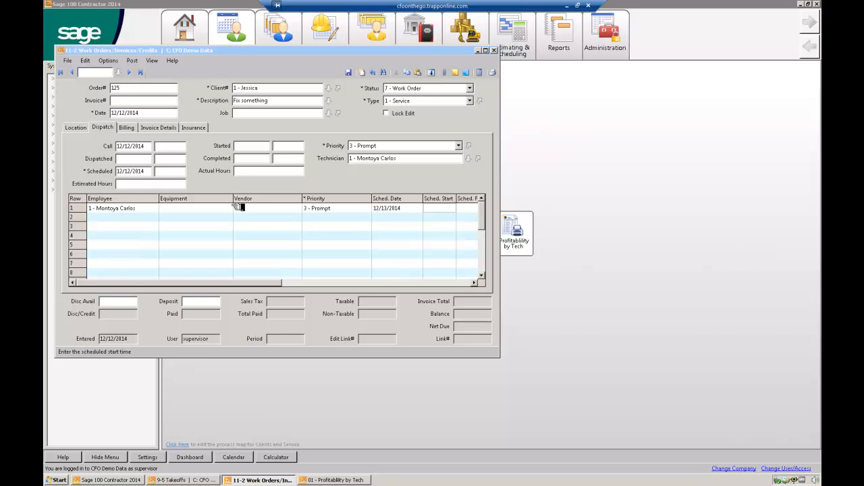
pyautogui.hscroll(3)
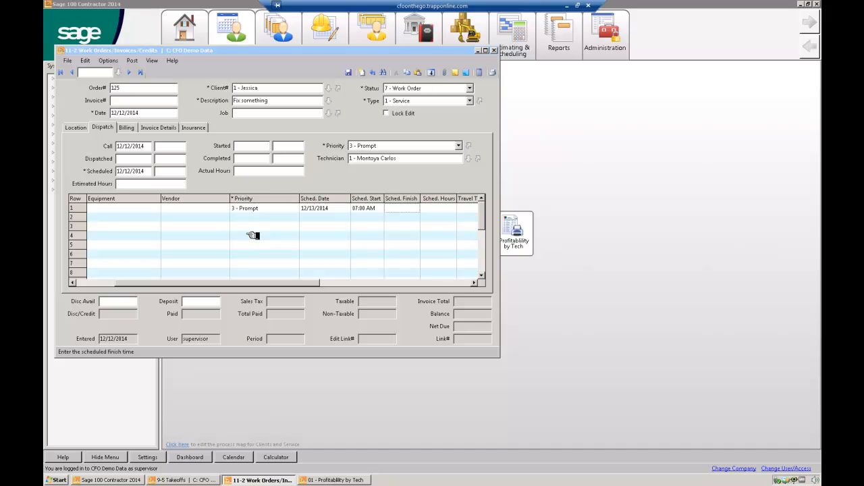
pyautogui.moveTo(241, 257)
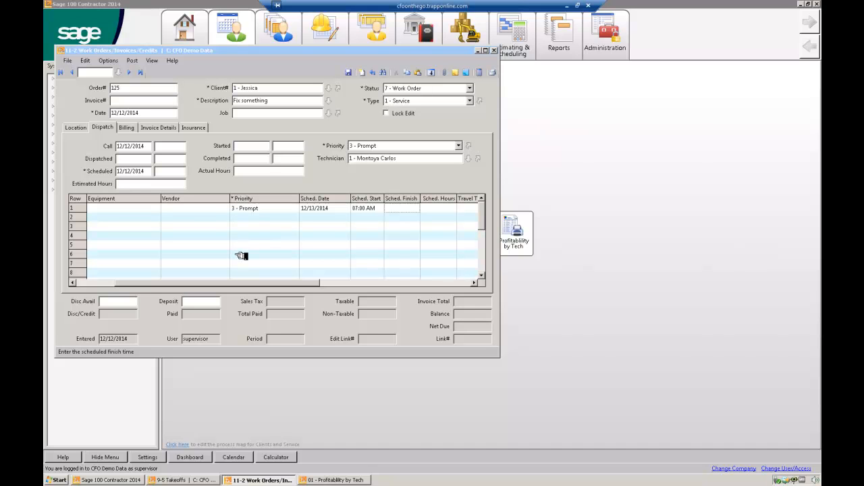
pyautogui.click(437, 208)
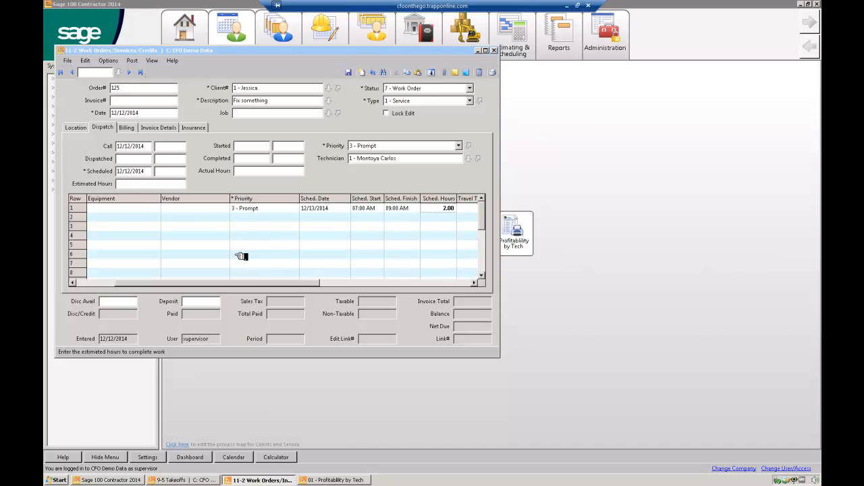
pyautogui.hscroll(3)
pyautogui.write('30')
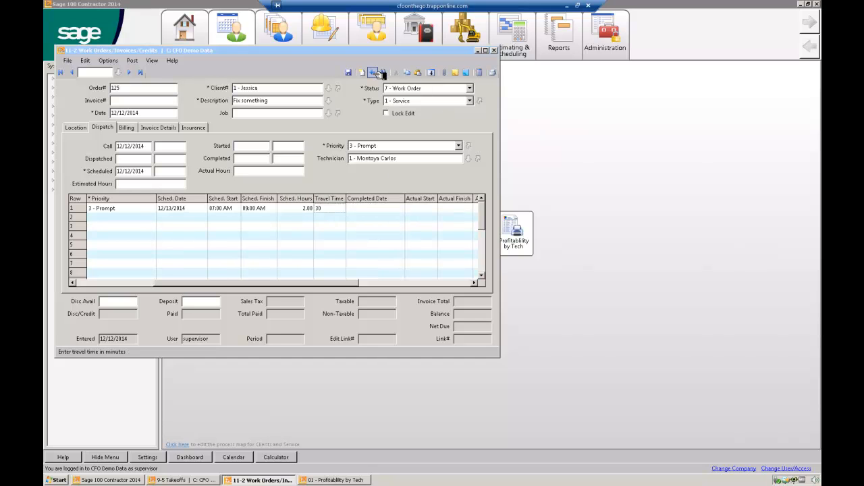
# Leave the record and confirm the prompt to save work order 125.
pyautogui.click(373, 73)
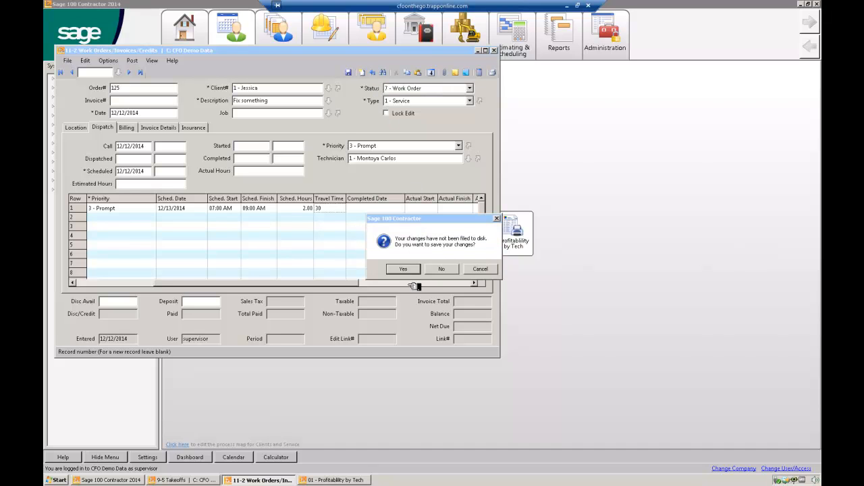
pyautogui.click(403, 269)
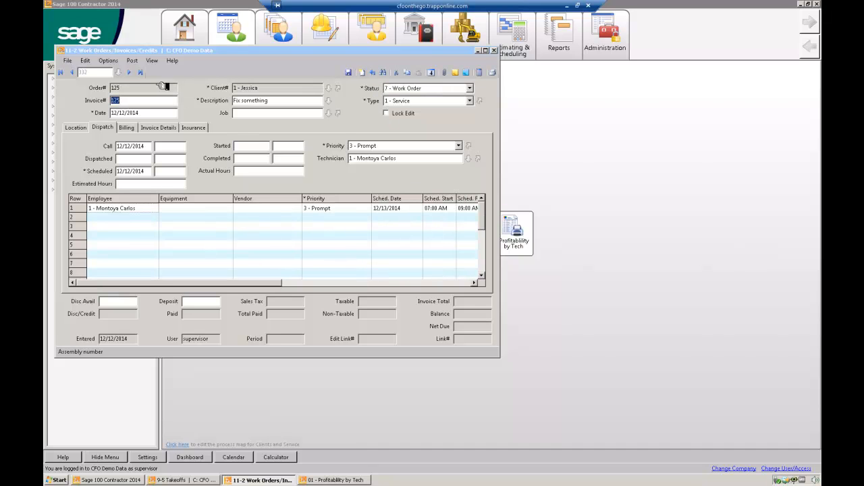
pyautogui.click(108, 59)
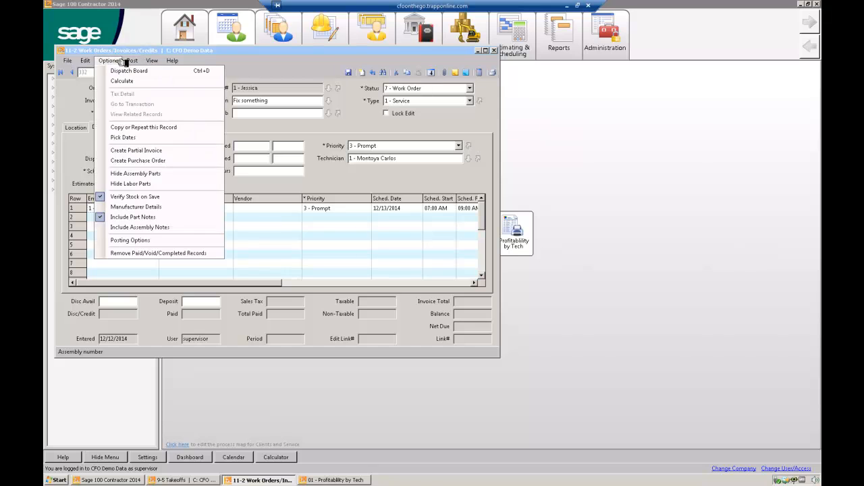
pyautogui.click(129, 71)
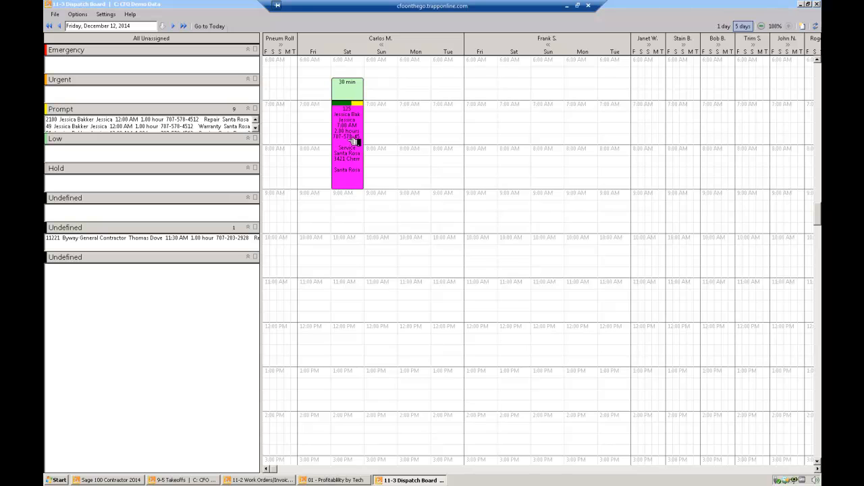
pyautogui.rightClick(349, 138)
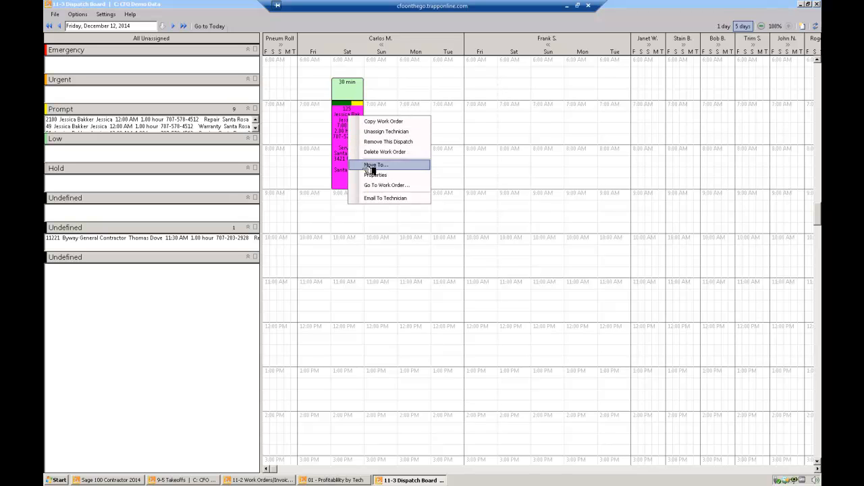
pyautogui.moveTo(385, 197)
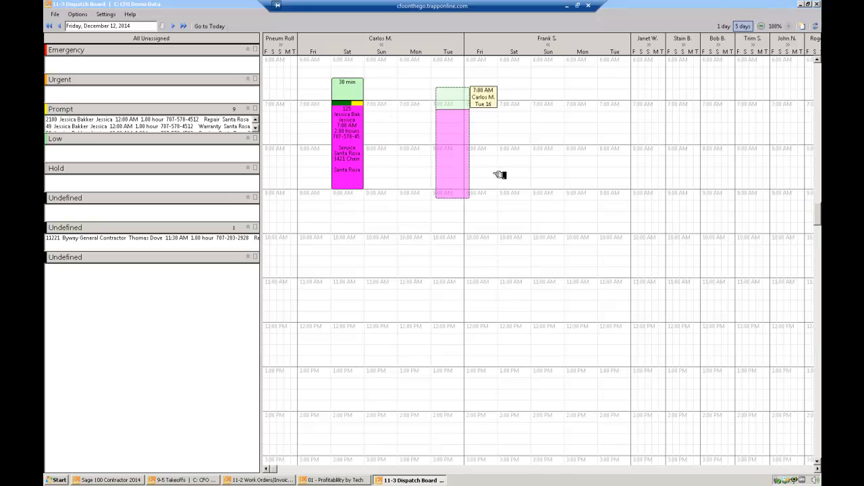
pyautogui.moveTo(347, 128); pyautogui.dragTo(513, 128)
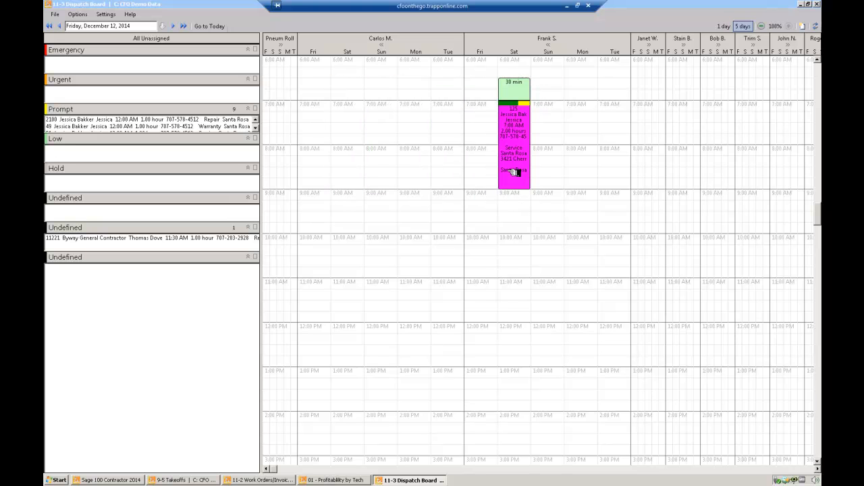
pyautogui.moveTo(500, 184)
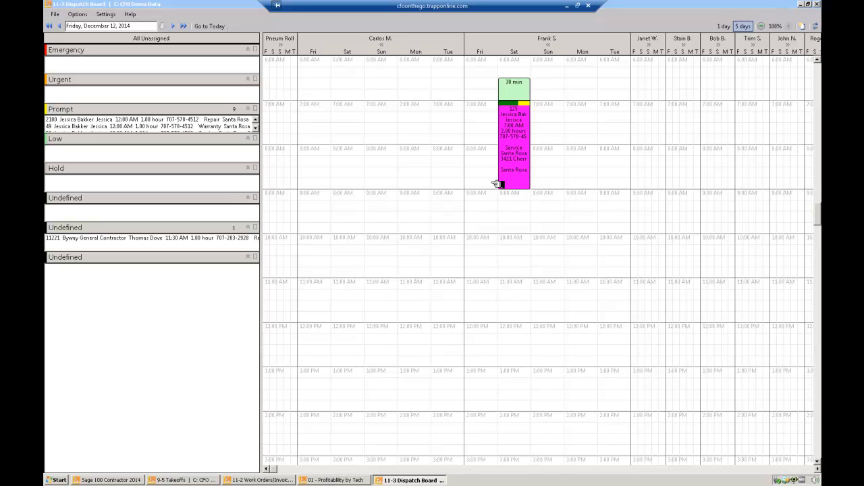
pyautogui.moveTo(377, 246)
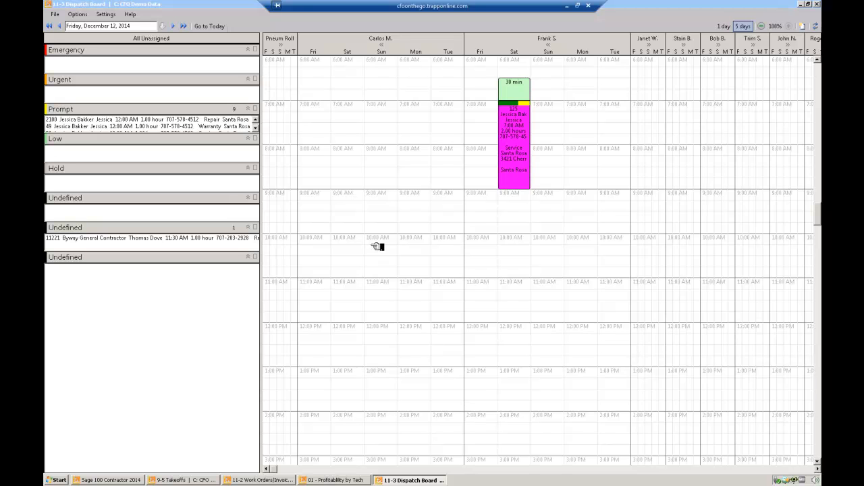
pyautogui.moveTo(431, 122)
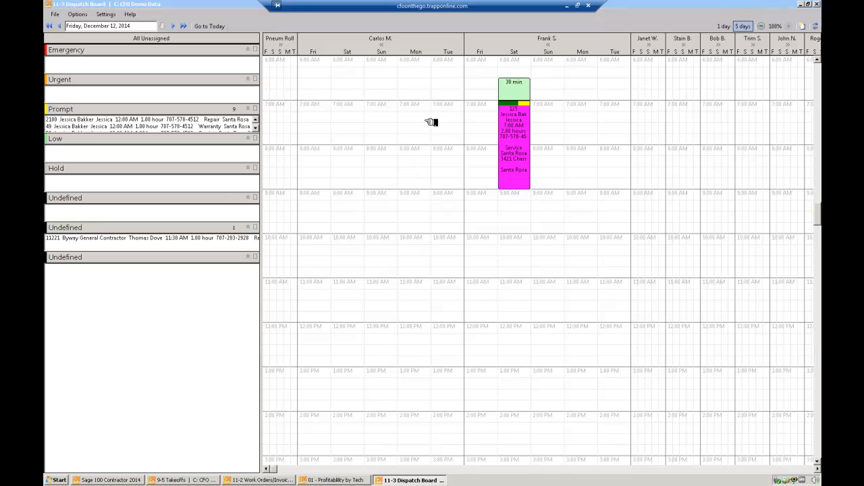
pyautogui.moveTo(344, 108)
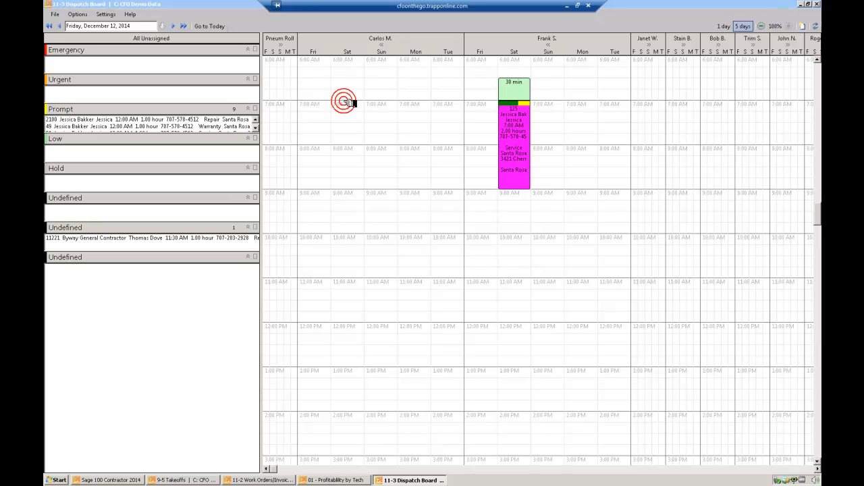
pyautogui.moveTo(347, 104); pyautogui.dragTo(347, 189)
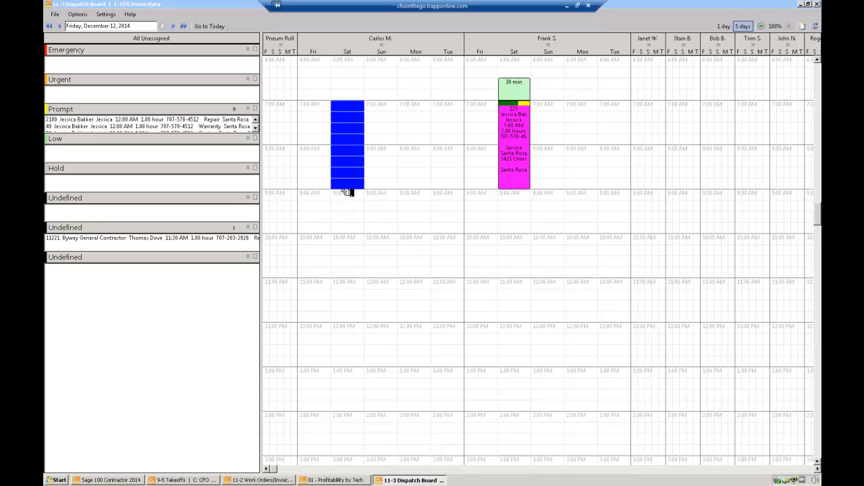
pyautogui.rightClick(346, 191)
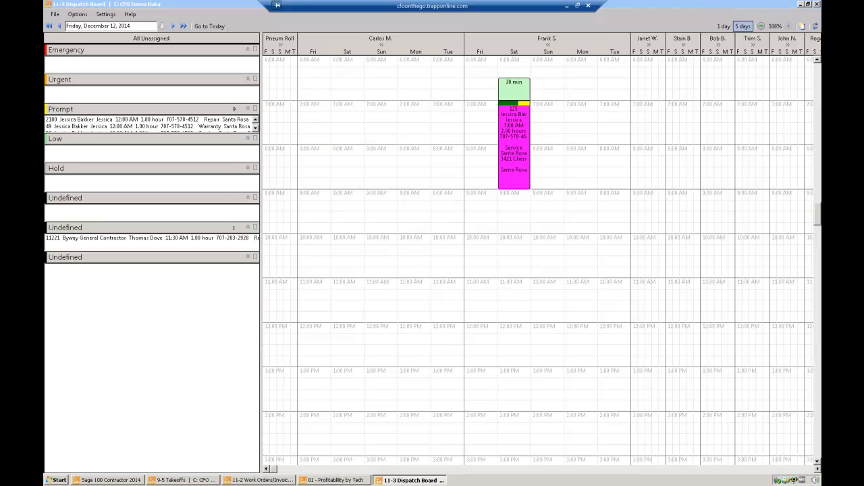
pyautogui.click(259, 481)
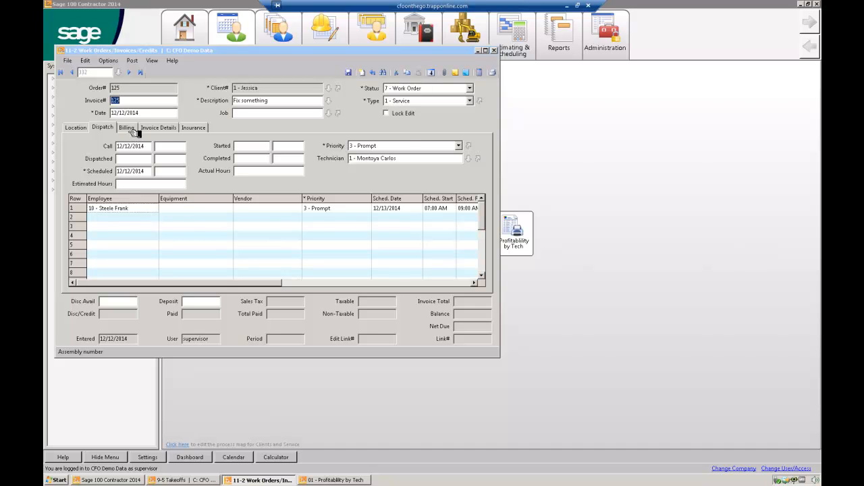
# On Invoice Details, open Takeoff Parts and show the 16000 - Electrical category.
pyautogui.click(158, 127)
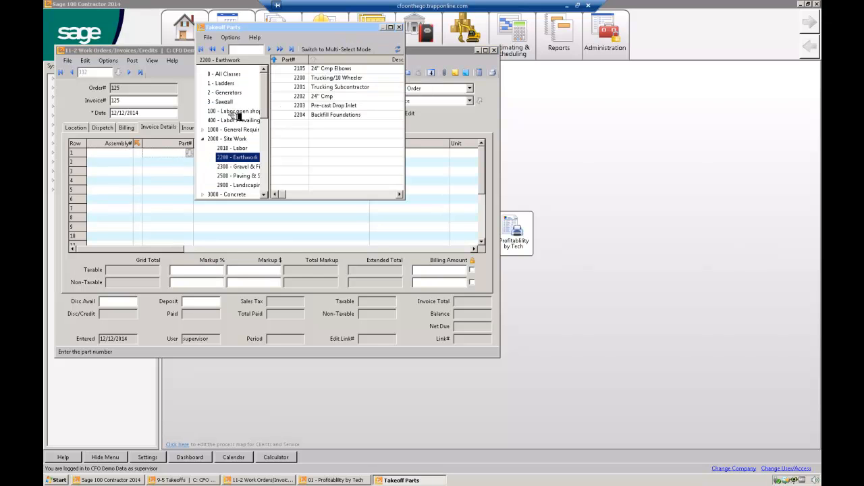
pyautogui.scroll(-3)
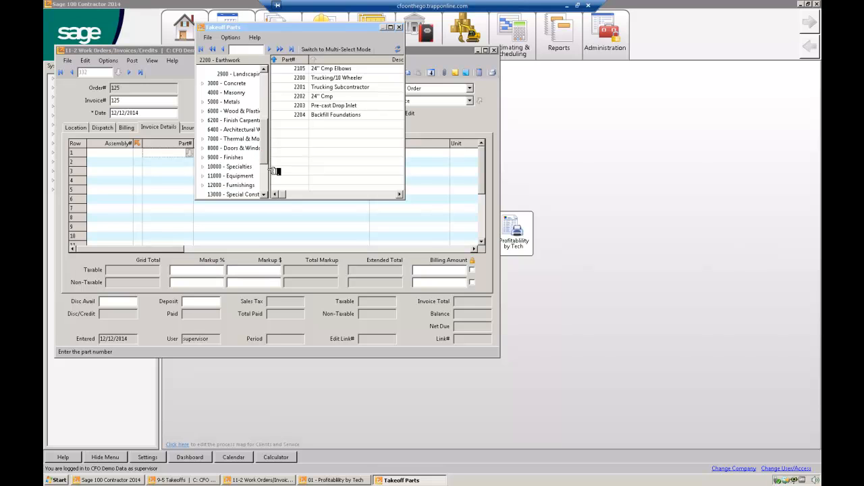
pyautogui.scroll(-3)
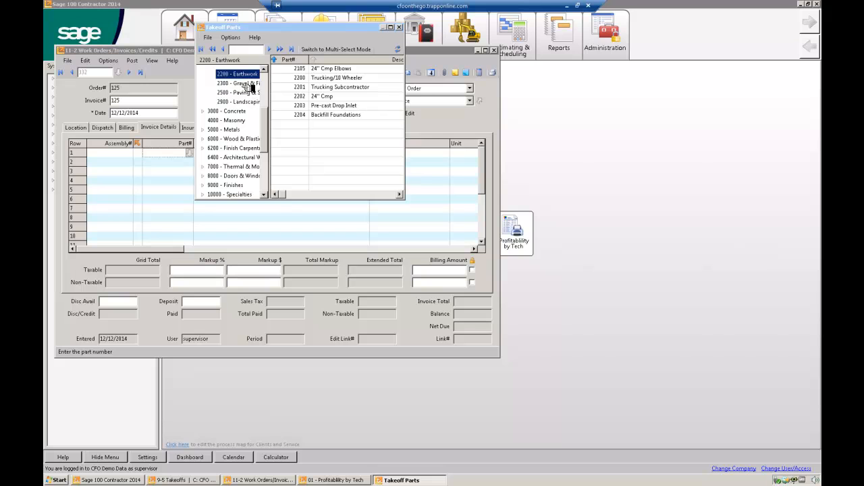
pyautogui.scroll(-3)
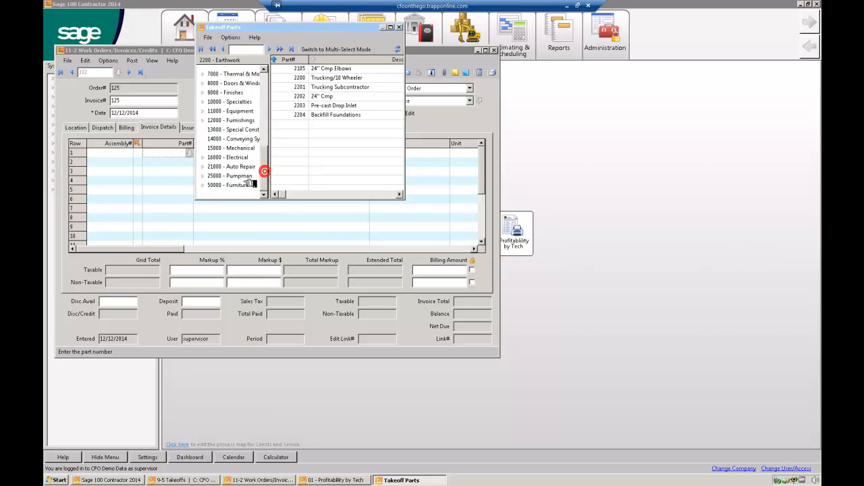
pyautogui.click(228, 157)
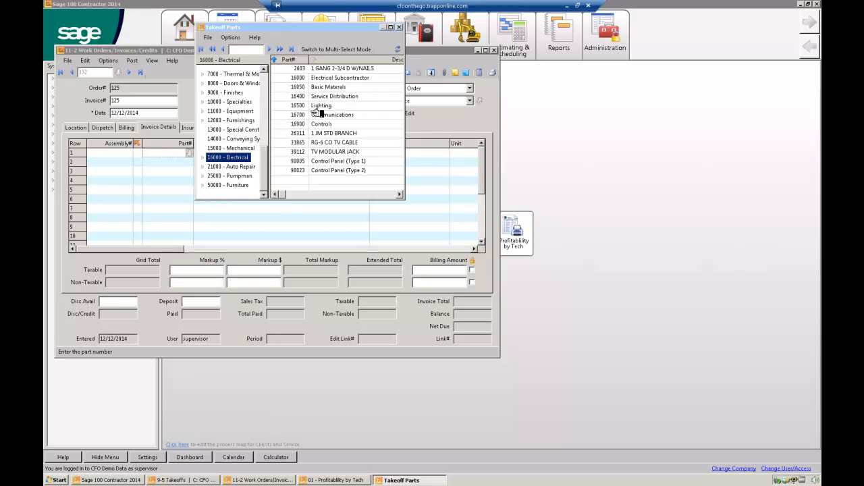
pyautogui.moveTo(362, 93)
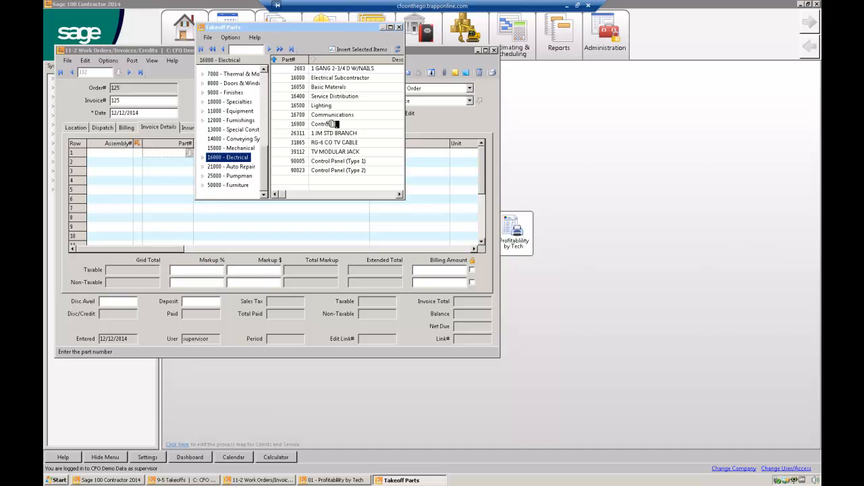
# Select the 1.3M STD branch, cable, TV modular jack and two control panels and insert them into the invoice.
pyautogui.click(334, 134)
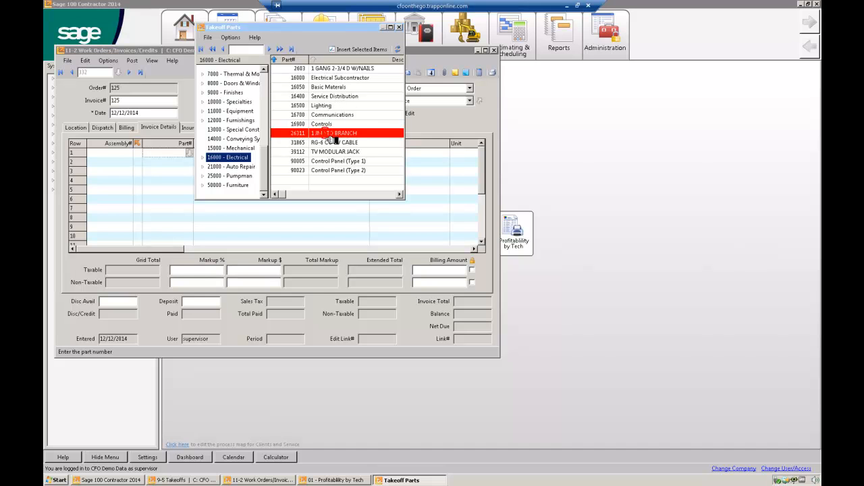
pyautogui.click(338, 160)
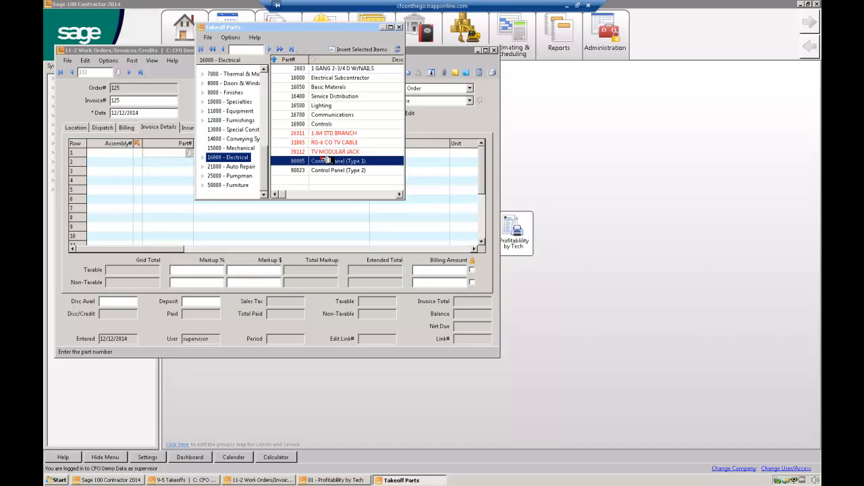
pyautogui.click(338, 170)
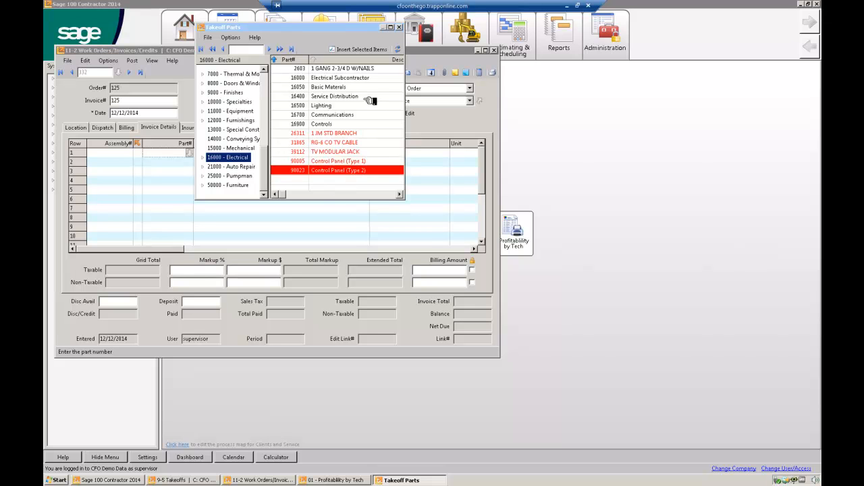
pyautogui.click(361, 49)
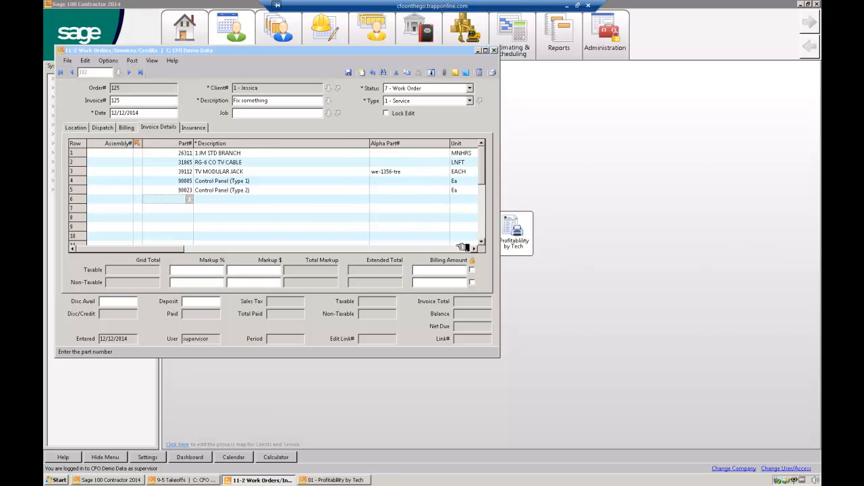
# Enter part quantities and add a labor line with unit hr and quantity 2.5, totaling 946.57.
pyautogui.hscroll(3)
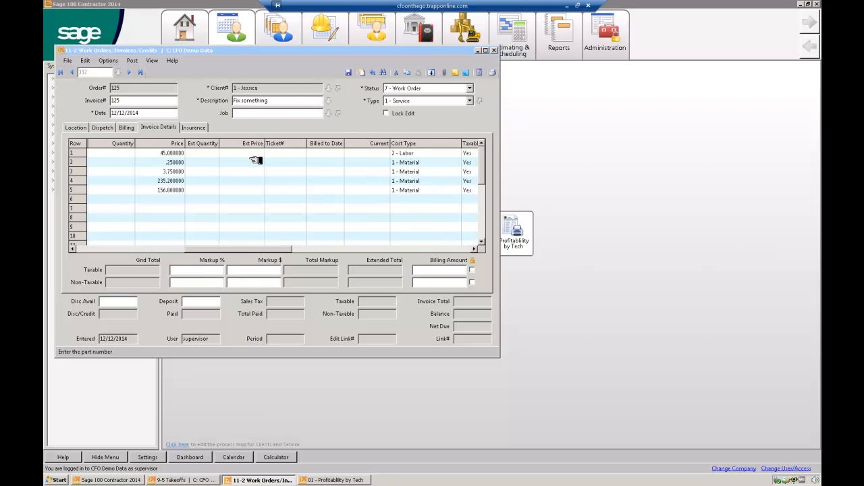
pyautogui.click(155, 154)
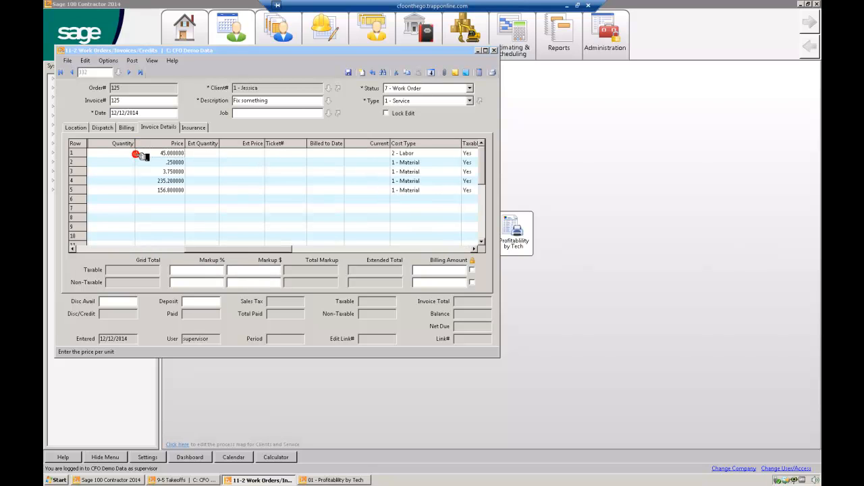
pyautogui.click(115, 153)
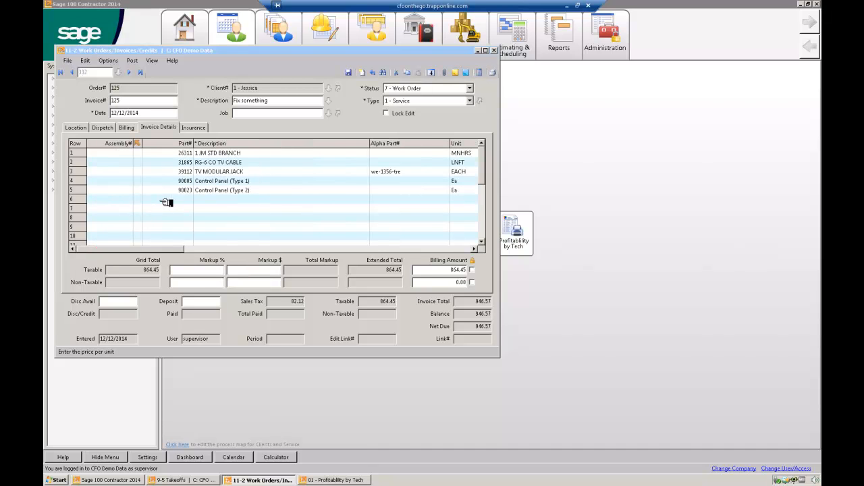
pyautogui.click(165, 198)
pyautogui.write('87')
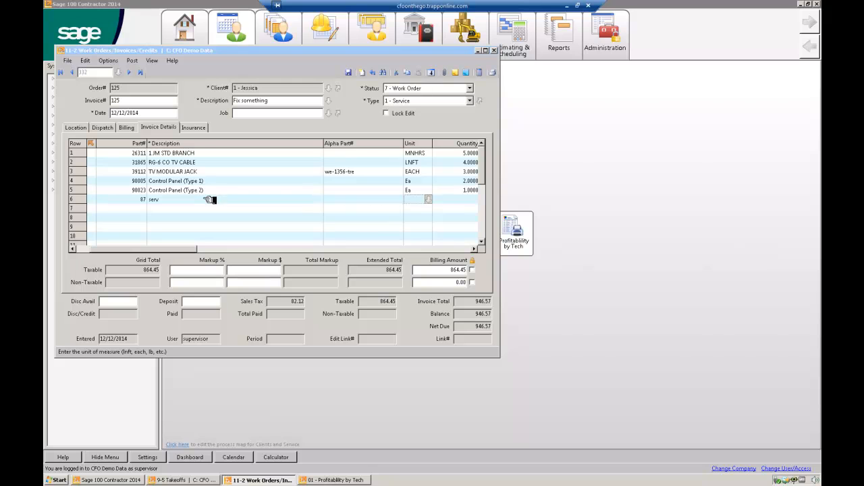
pyautogui.write('hr')
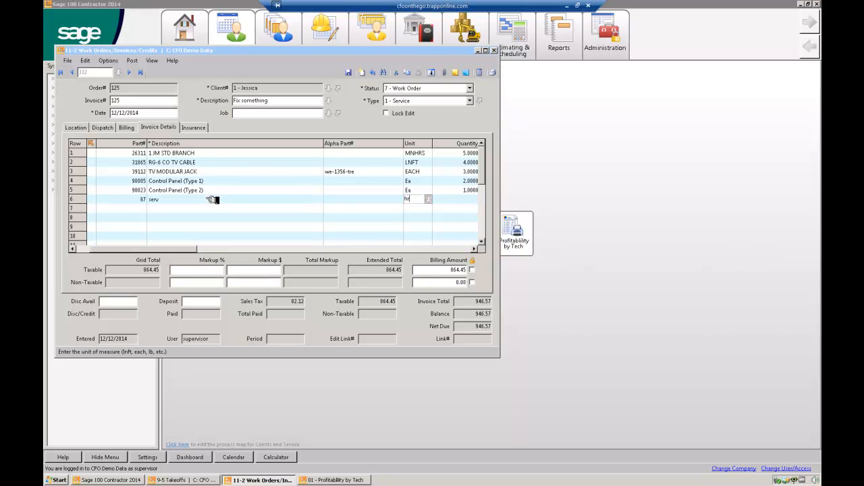
pyautogui.click(459, 199)
pyautogui.write('2.5000')
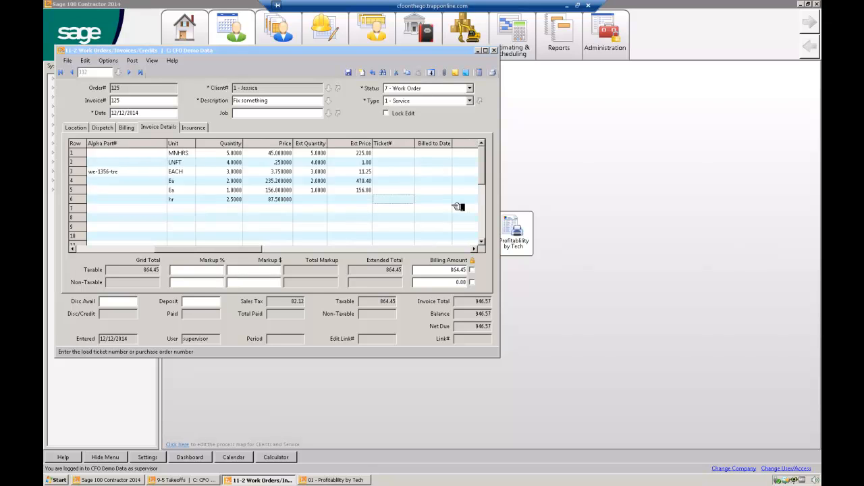
# Bring up the report printing window for the service invoice.
pyautogui.click(480, 73)
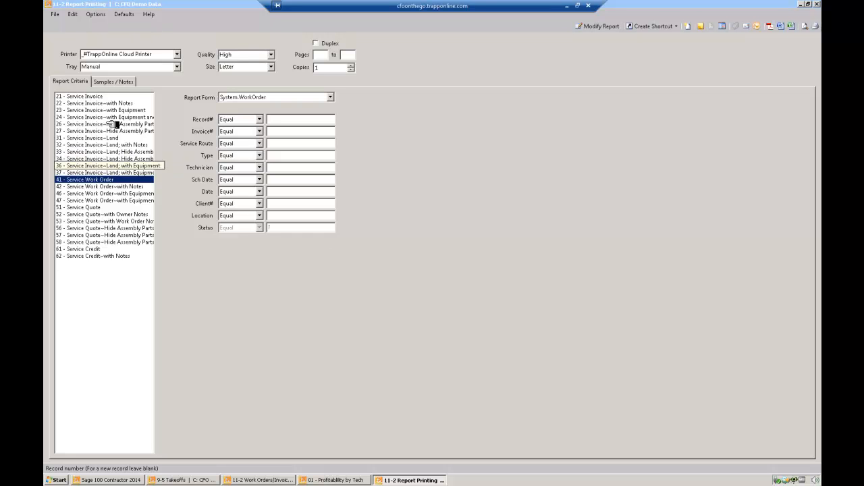
# Choose the basic Service Invoice report in the 11-2 Report Printing window.
pyautogui.click(84, 96)
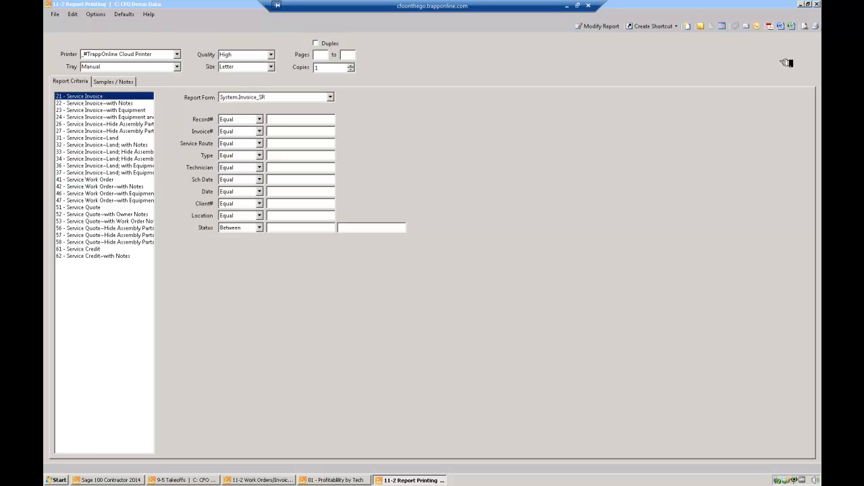
pyautogui.moveTo(447, 89)
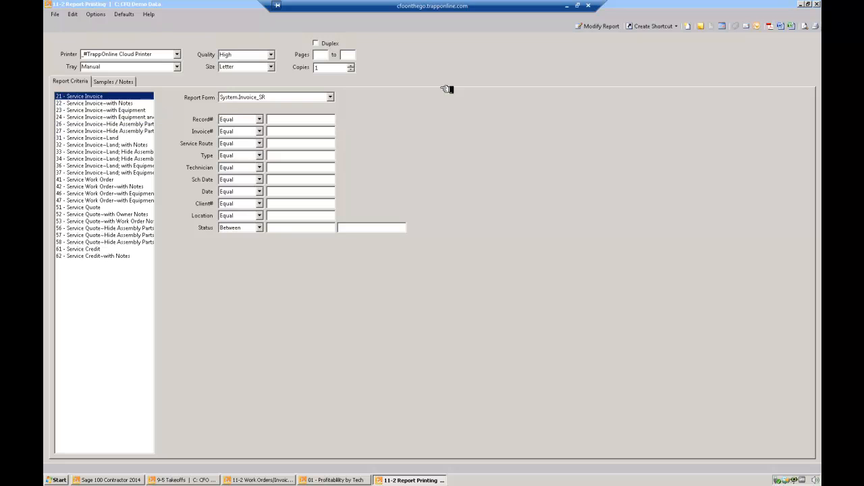
pyautogui.moveTo(740, 55)
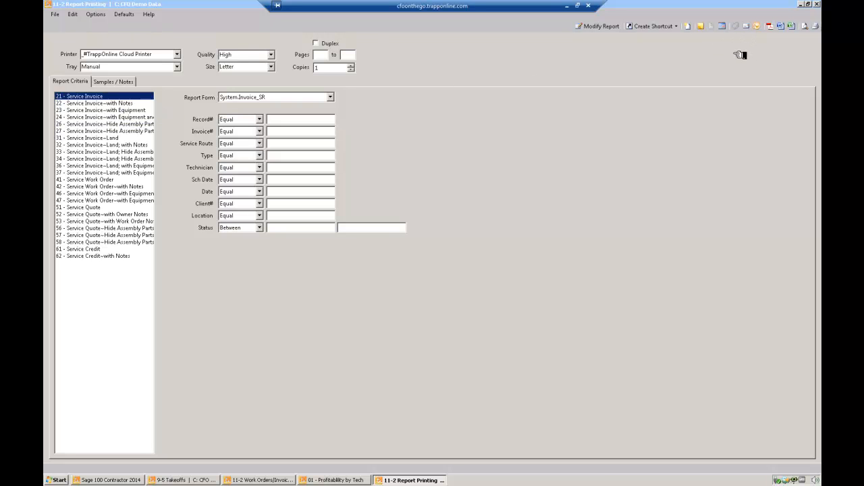
pyautogui.moveTo(816, 33)
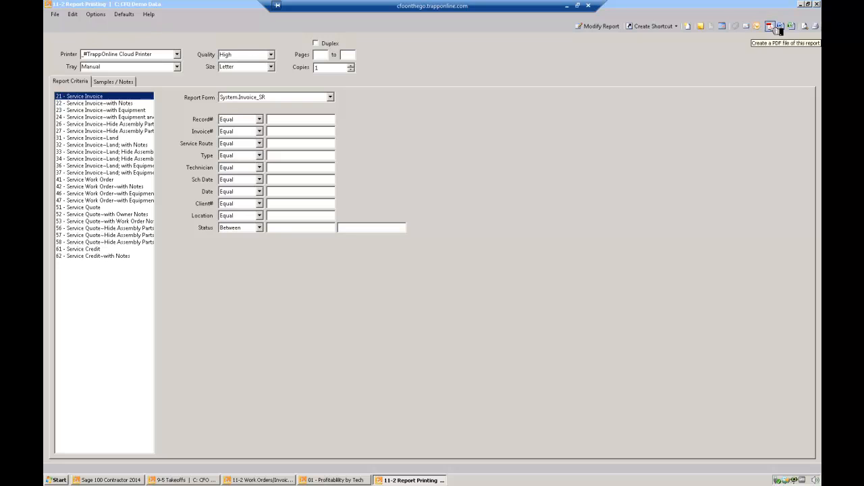
pyautogui.moveTo(756, 25)
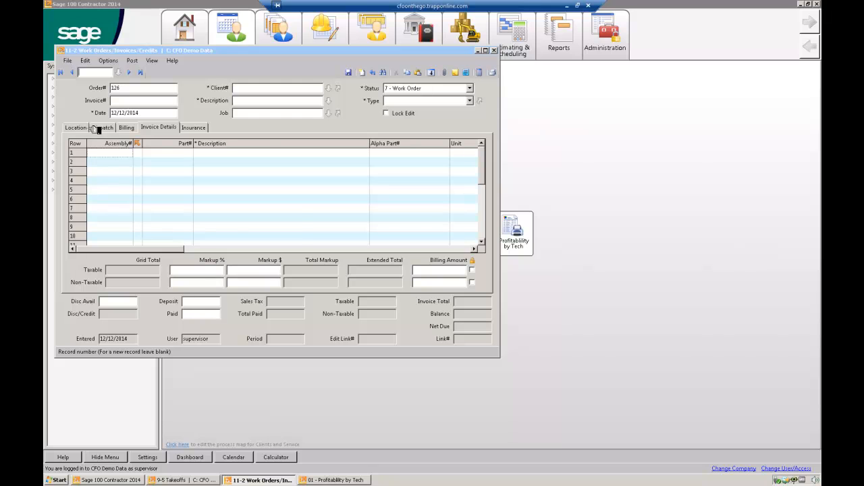
pyautogui.click(103, 126)
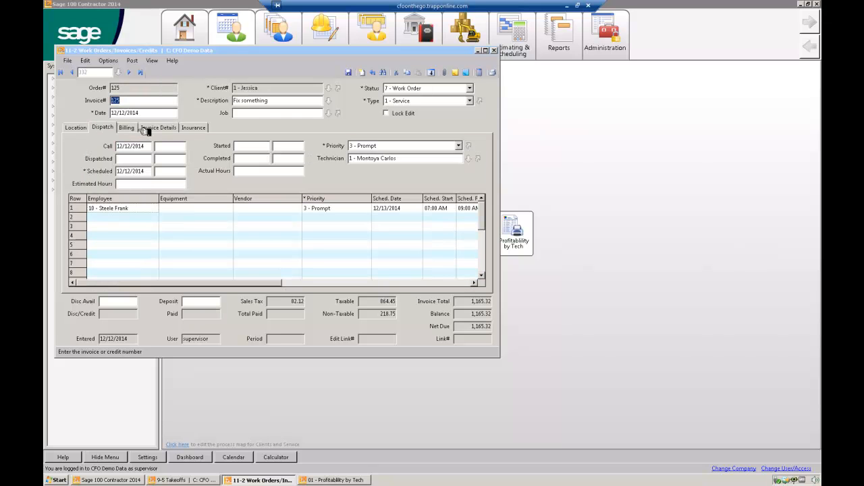
pyautogui.click(157, 127)
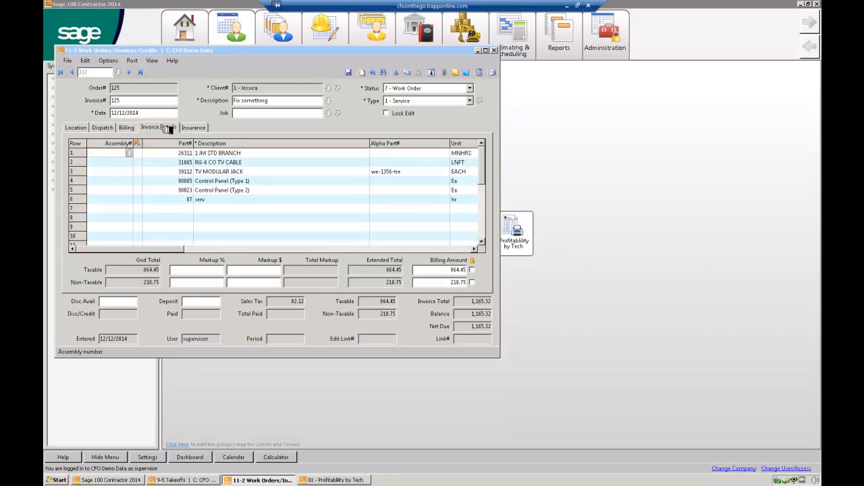
pyautogui.moveTo(81, 133)
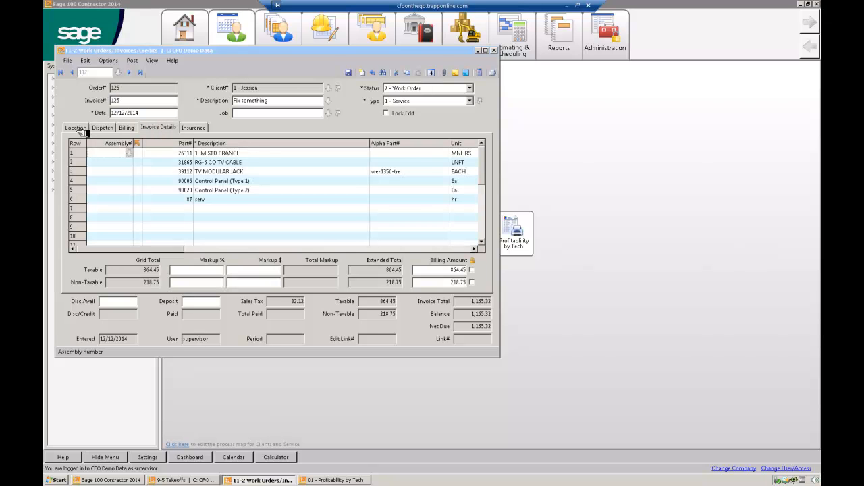
pyautogui.moveTo(289, 199)
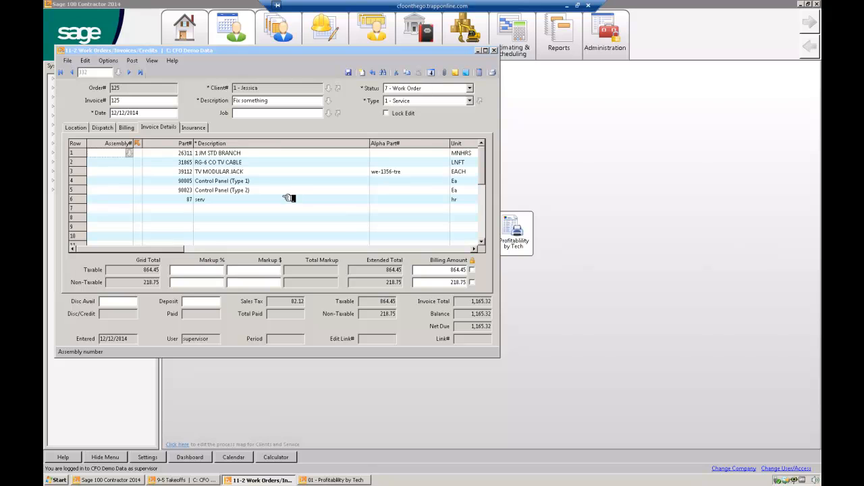
pyautogui.moveTo(102, 142)
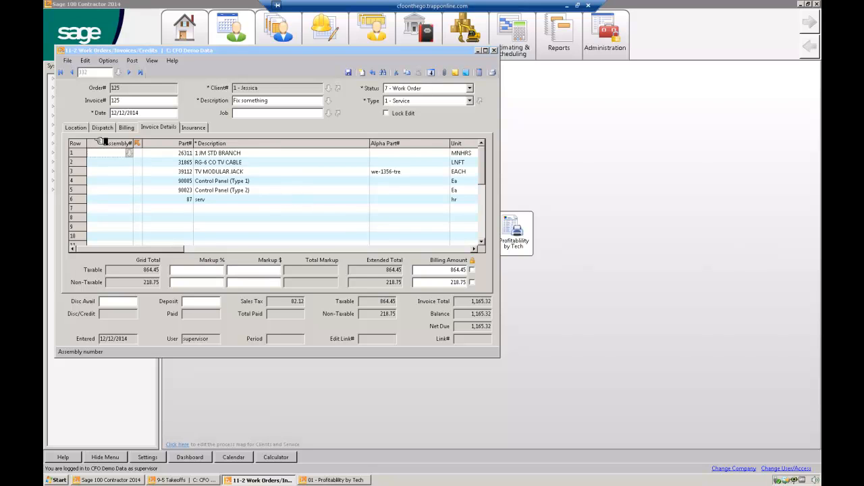
pyautogui.click(75, 127)
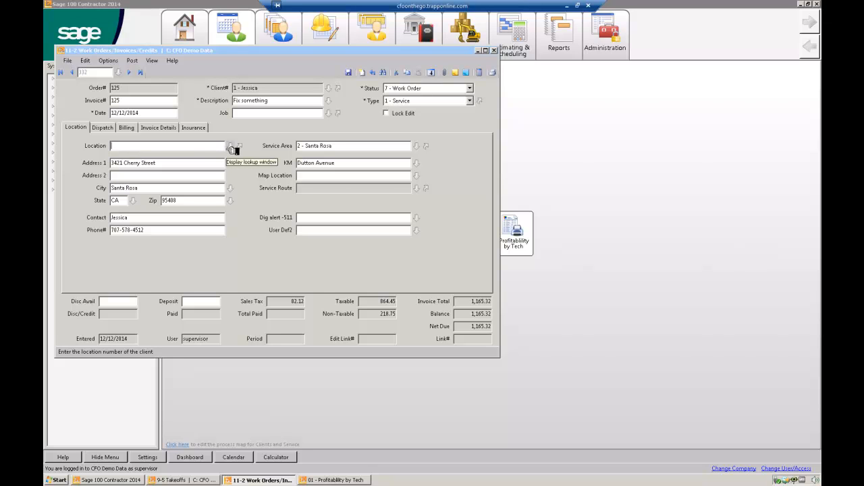
# Look up the client's two service locations, close the list, and select the work order's client.
pyautogui.click(229, 146)
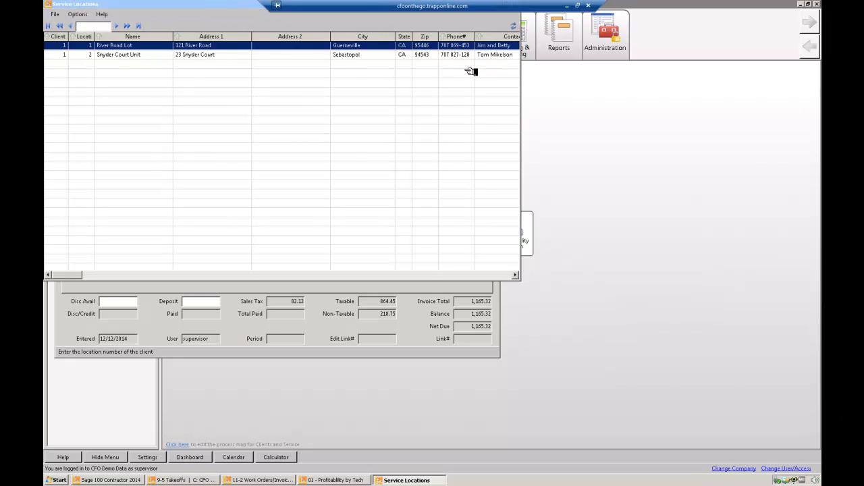
pyautogui.moveTo(213, 7)
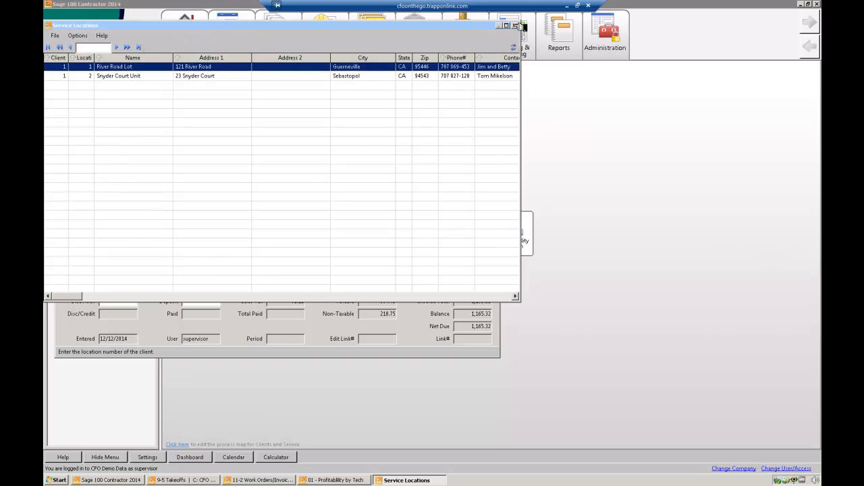
pyautogui.click(259, 481)
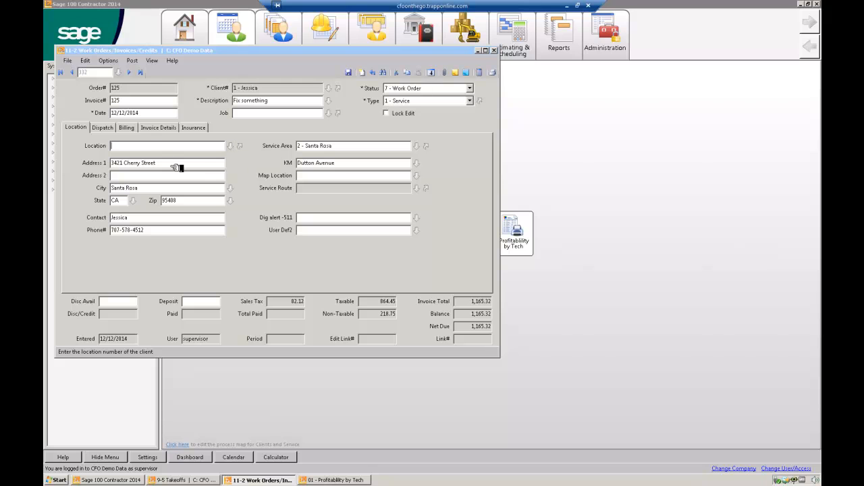
pyautogui.moveTo(313, 93)
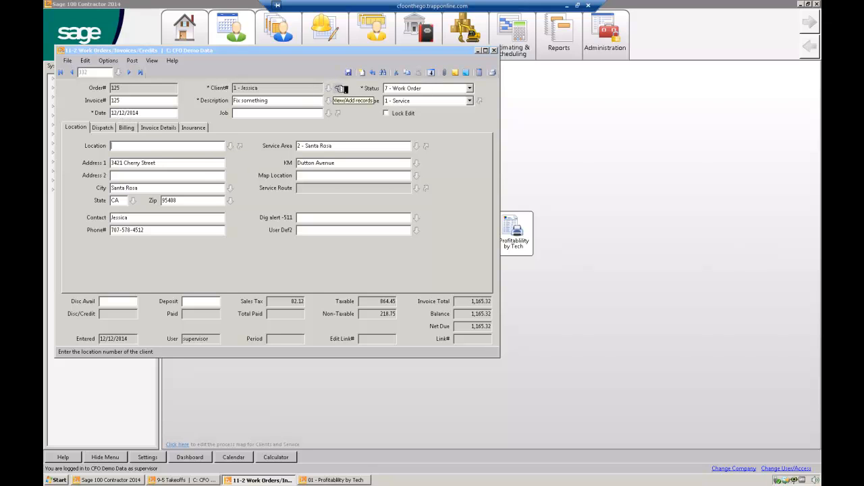
pyautogui.click(329, 89)
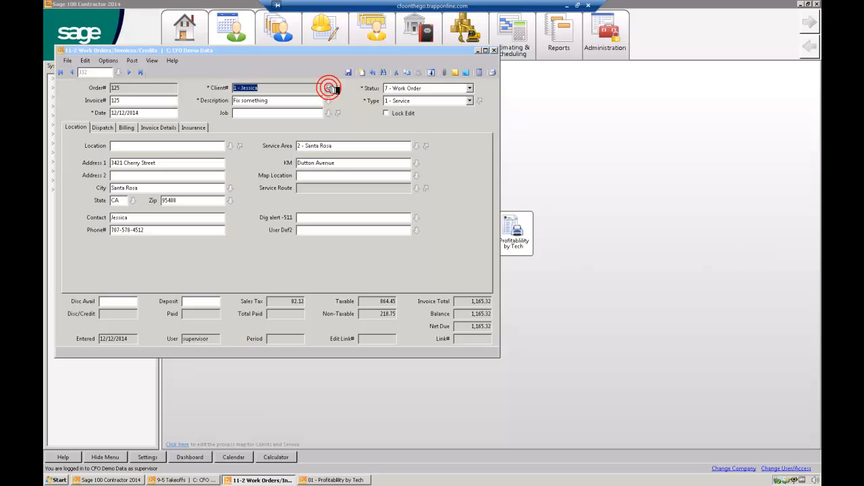
pyautogui.click(330, 87)
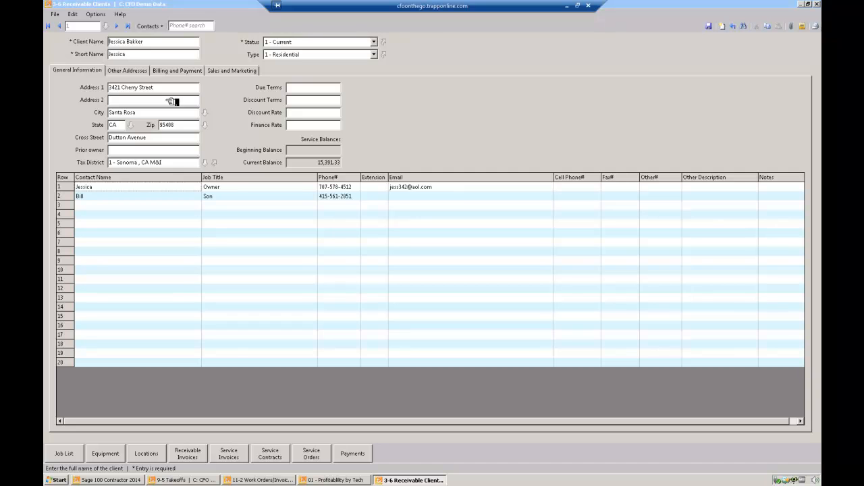
pyautogui.moveTo(52, 373)
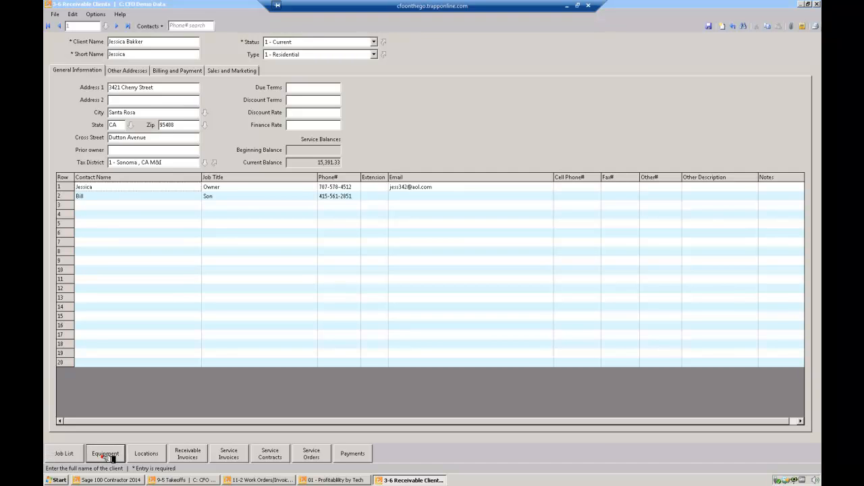
pyautogui.click(106, 454)
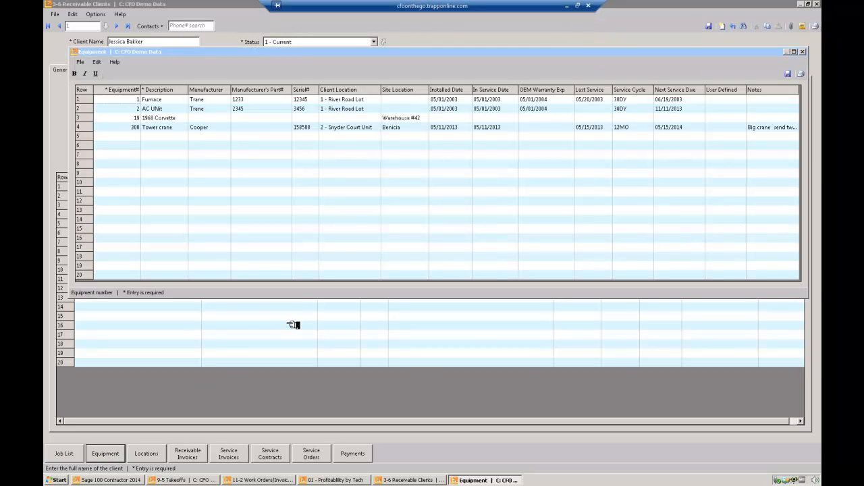
pyautogui.moveTo(349, 100)
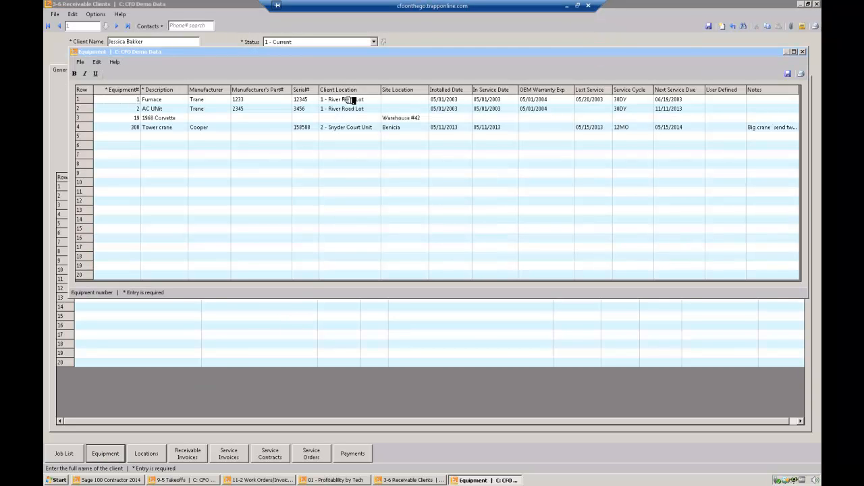
pyautogui.click(348, 100)
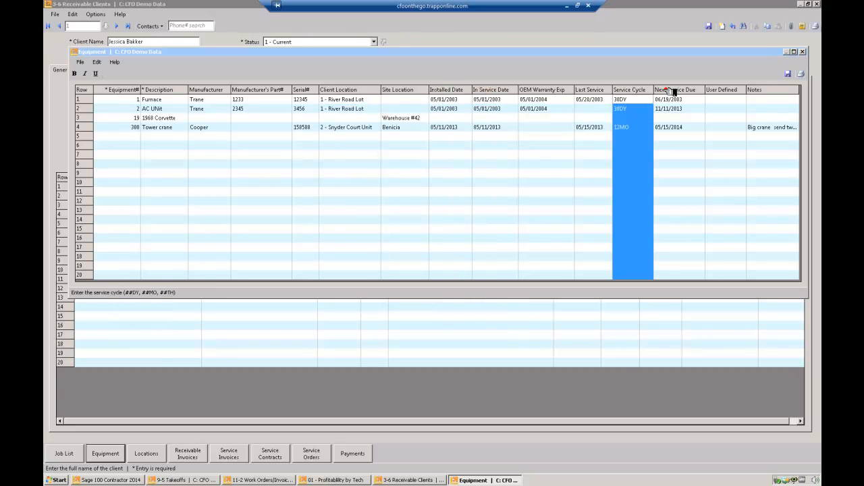
pyautogui.click(678, 100)
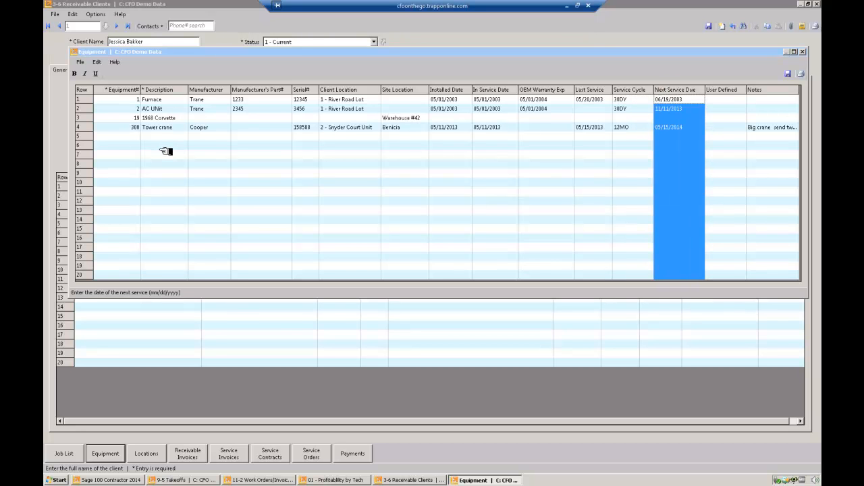
pyautogui.moveTo(810, 54)
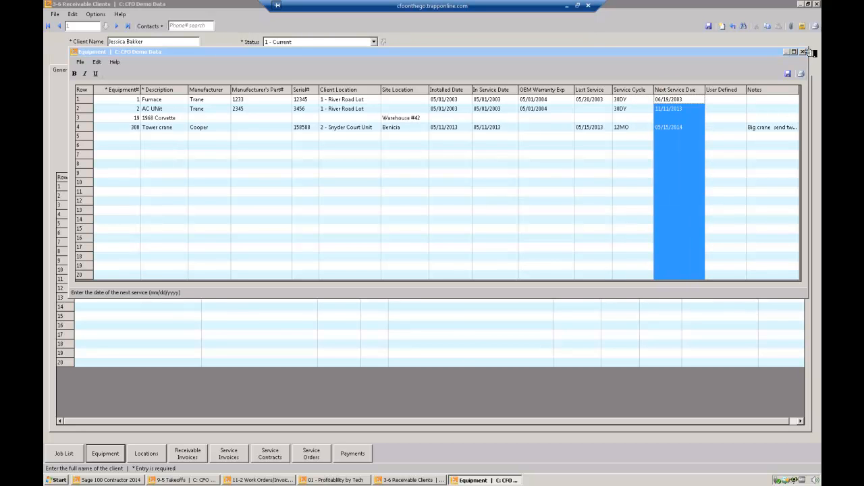
# Close the equipment list and review the client's receivable invoices.
pyautogui.click(805, 52)
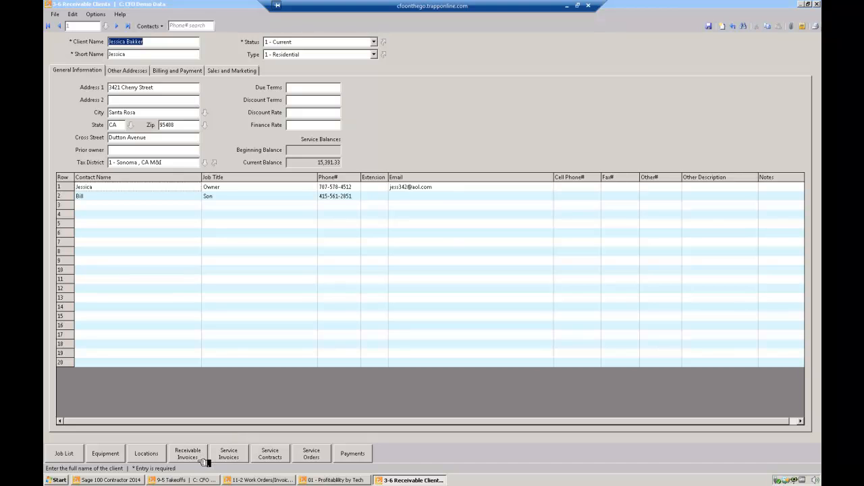
pyautogui.click(188, 454)
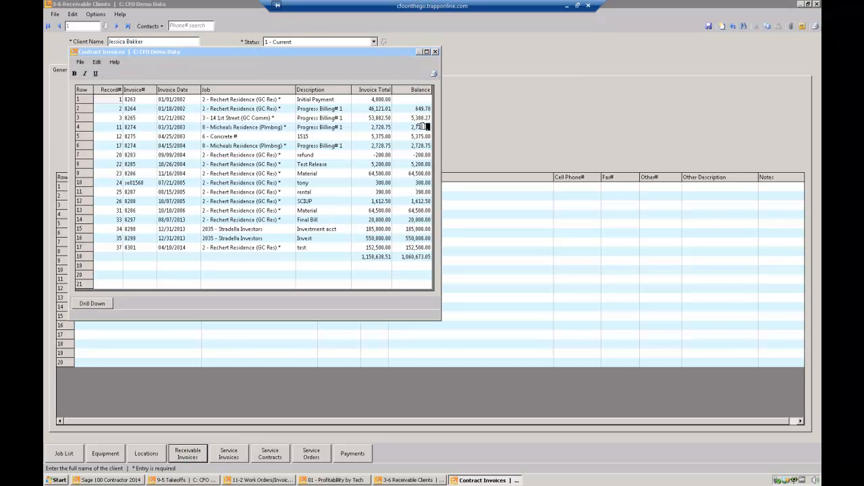
pyautogui.click(434, 51)
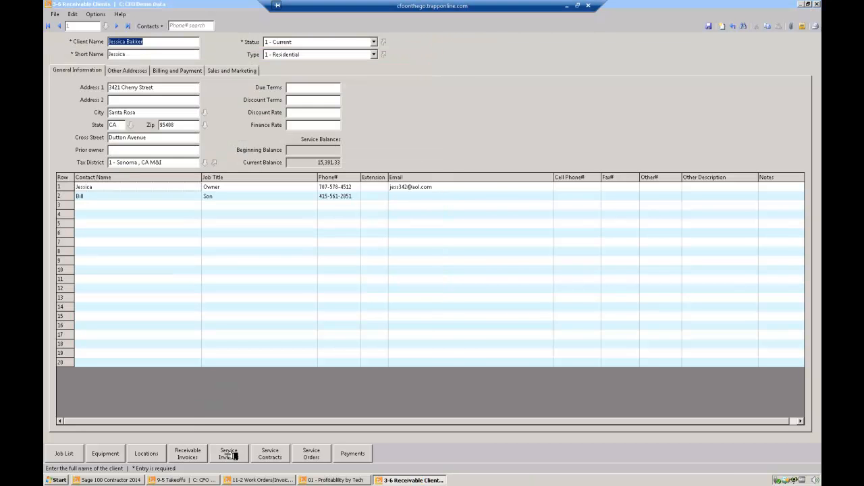
# Review the client's service invoices and payment history, returning to her general information.
pyautogui.click(270, 454)
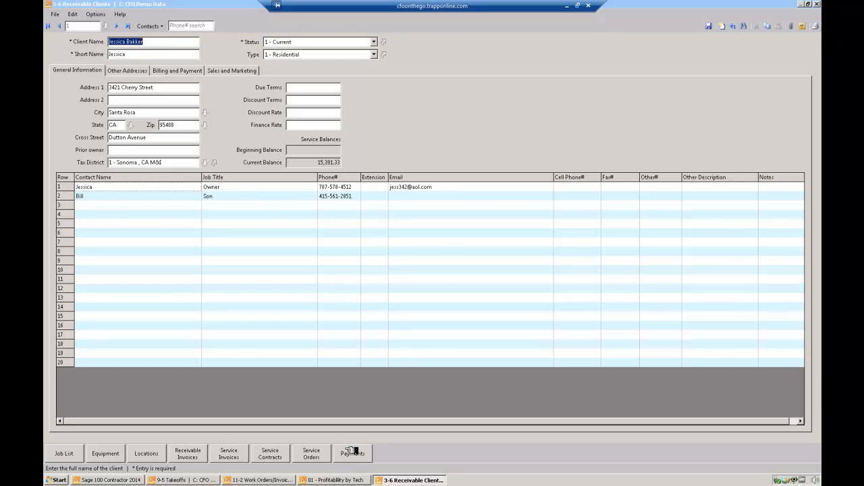
pyautogui.click(351, 454)
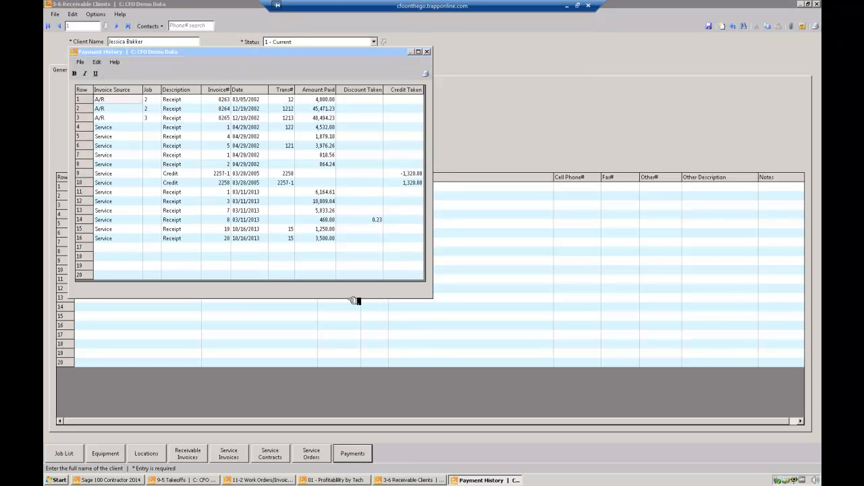
pyautogui.moveTo(403, 68)
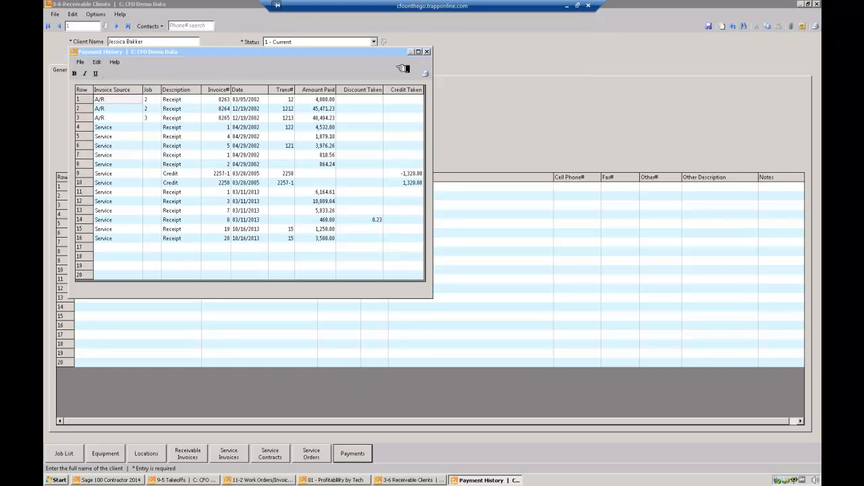
pyautogui.click(427, 51)
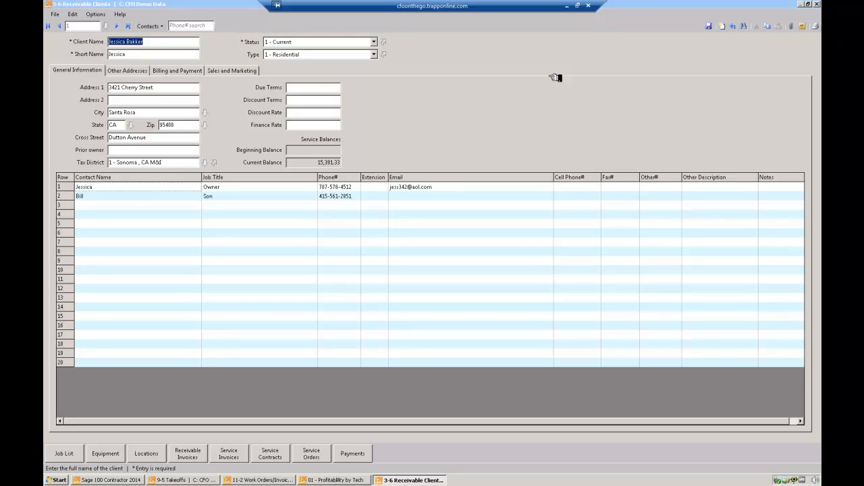
pyautogui.moveTo(551, 110)
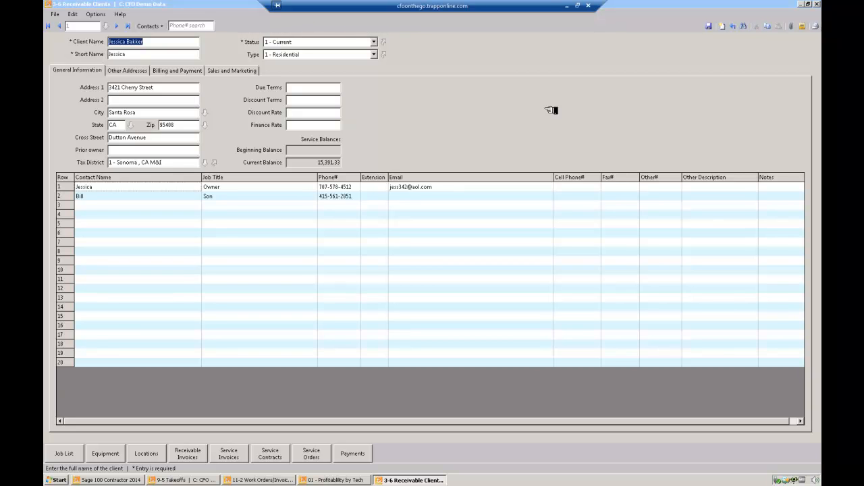
pyautogui.moveTo(551, 111)
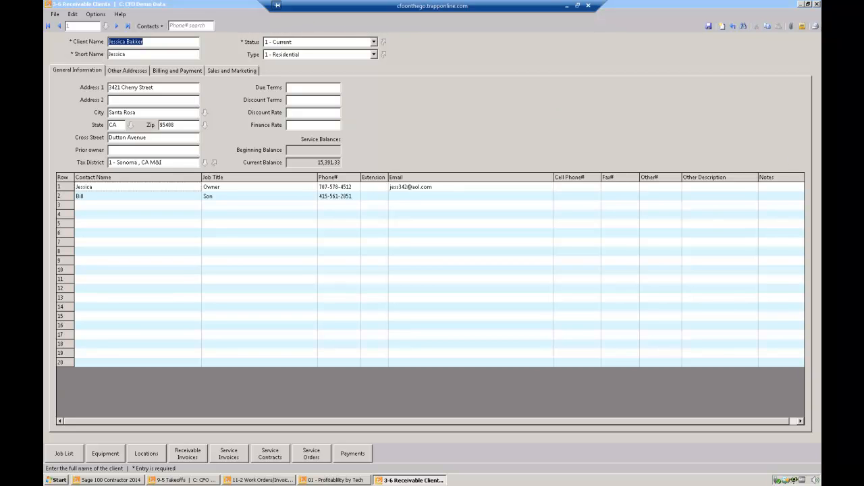